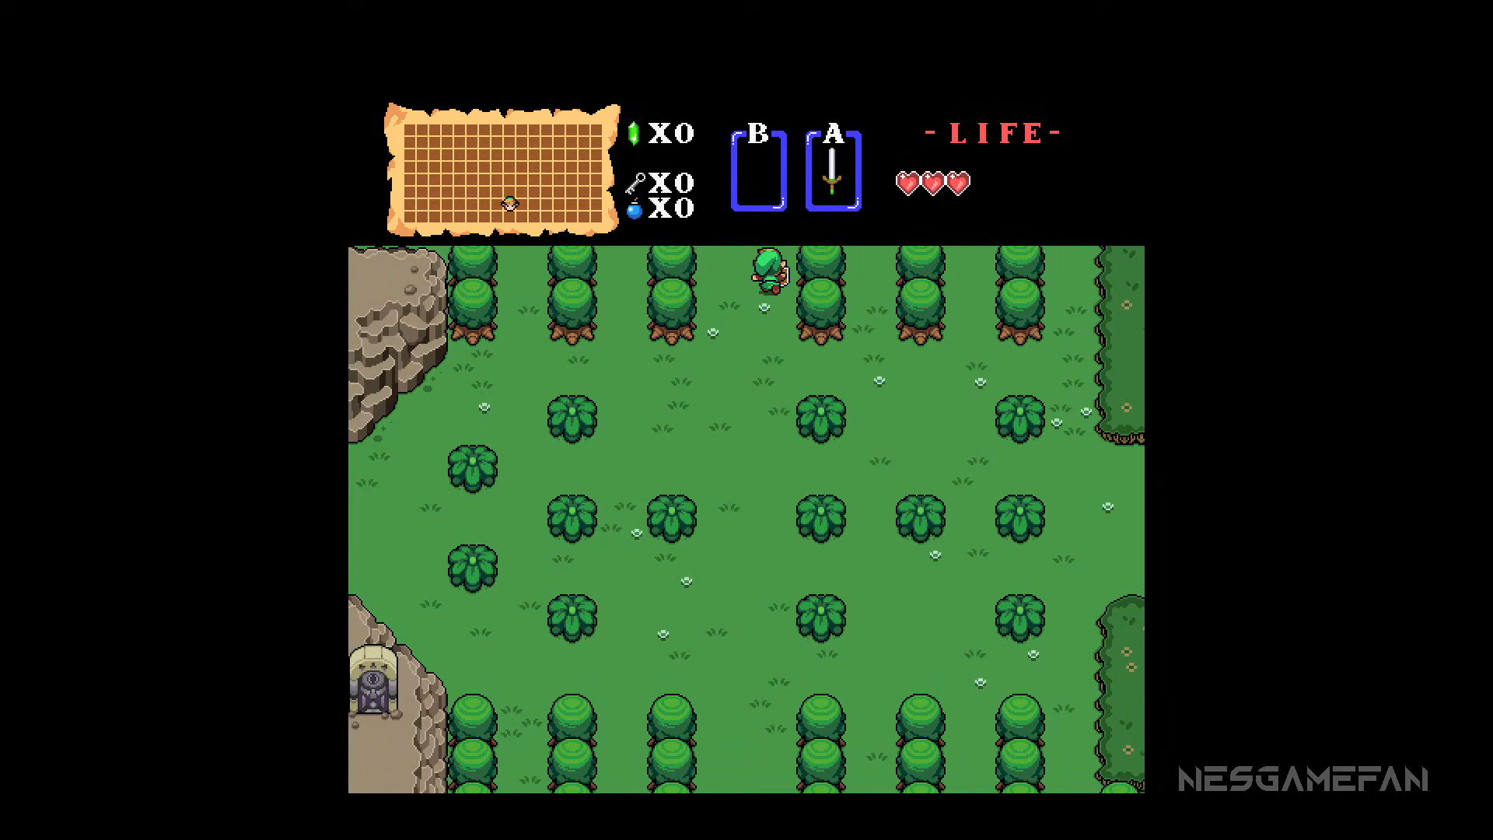
# Step: Walk Link around the remastered Zelda overworld briefly, then quit RetroArch to the desktop
pyautogui.press('Down')
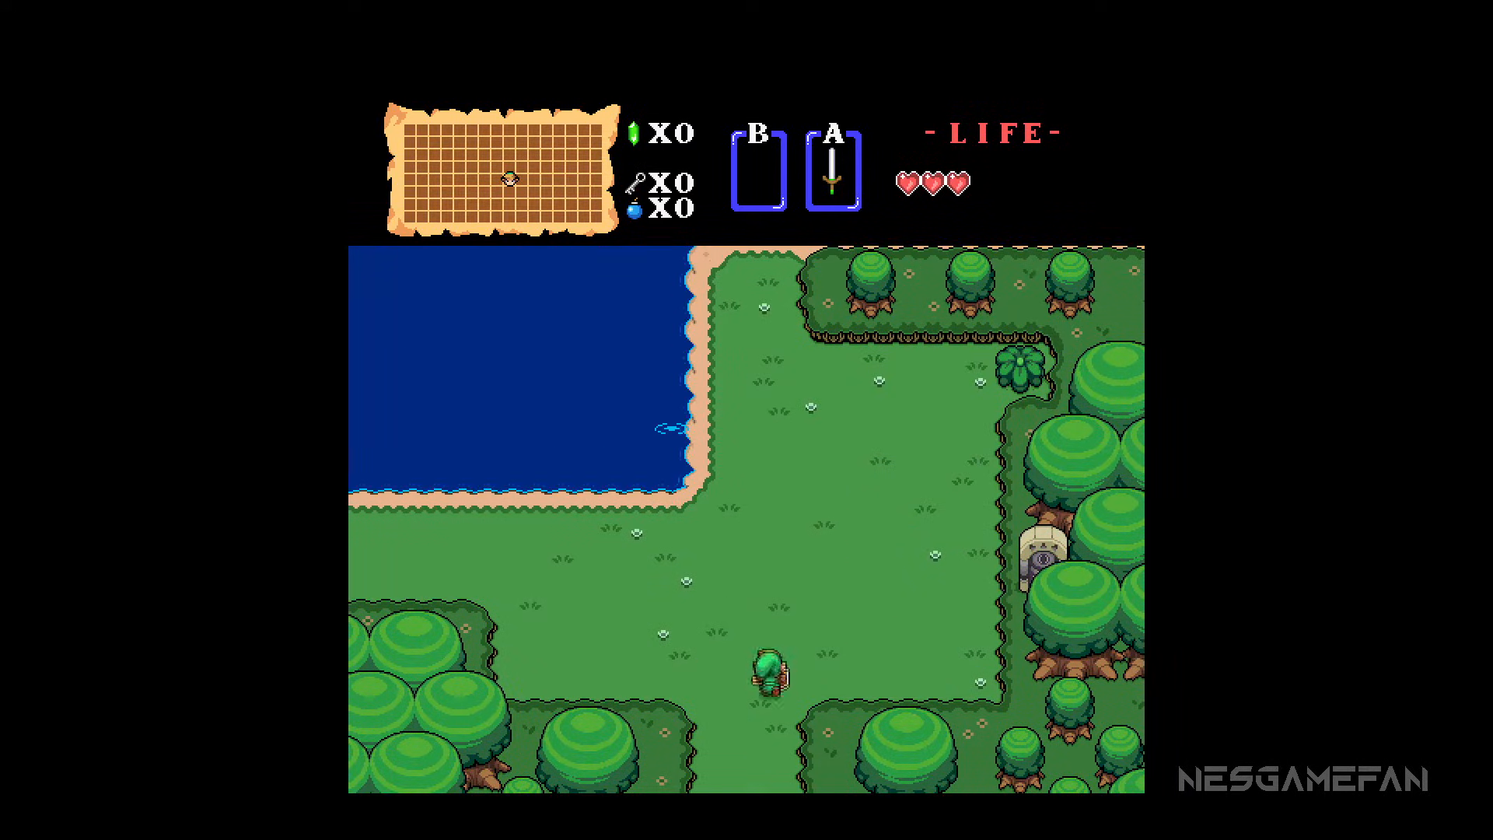
pyautogui.press('up')
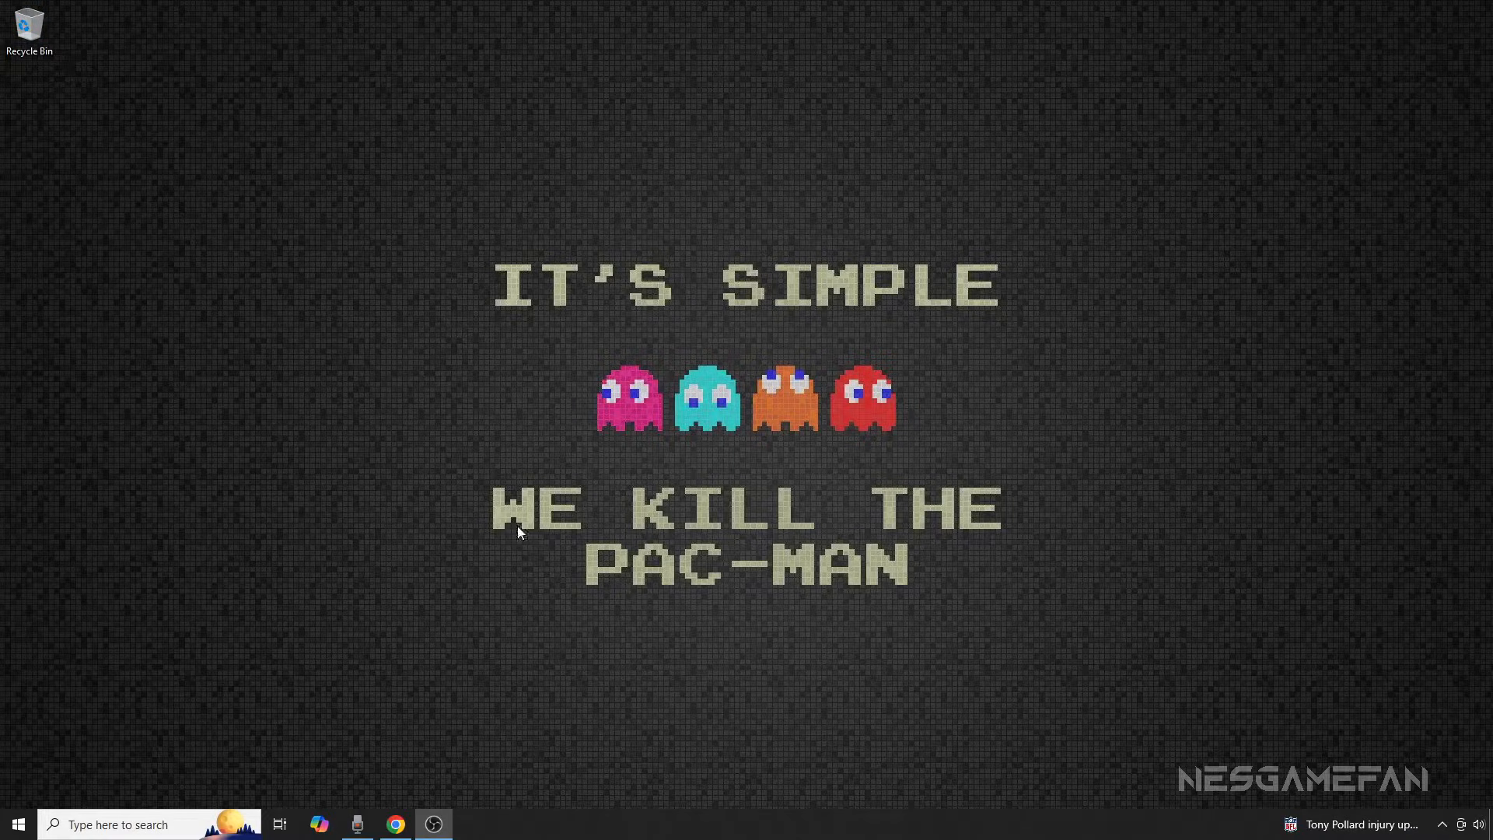
# Step: Download the Zelda Remastered HD Full Pack zip from the Google Drive link, confirming Download anyway
pyautogui.click(393, 825)
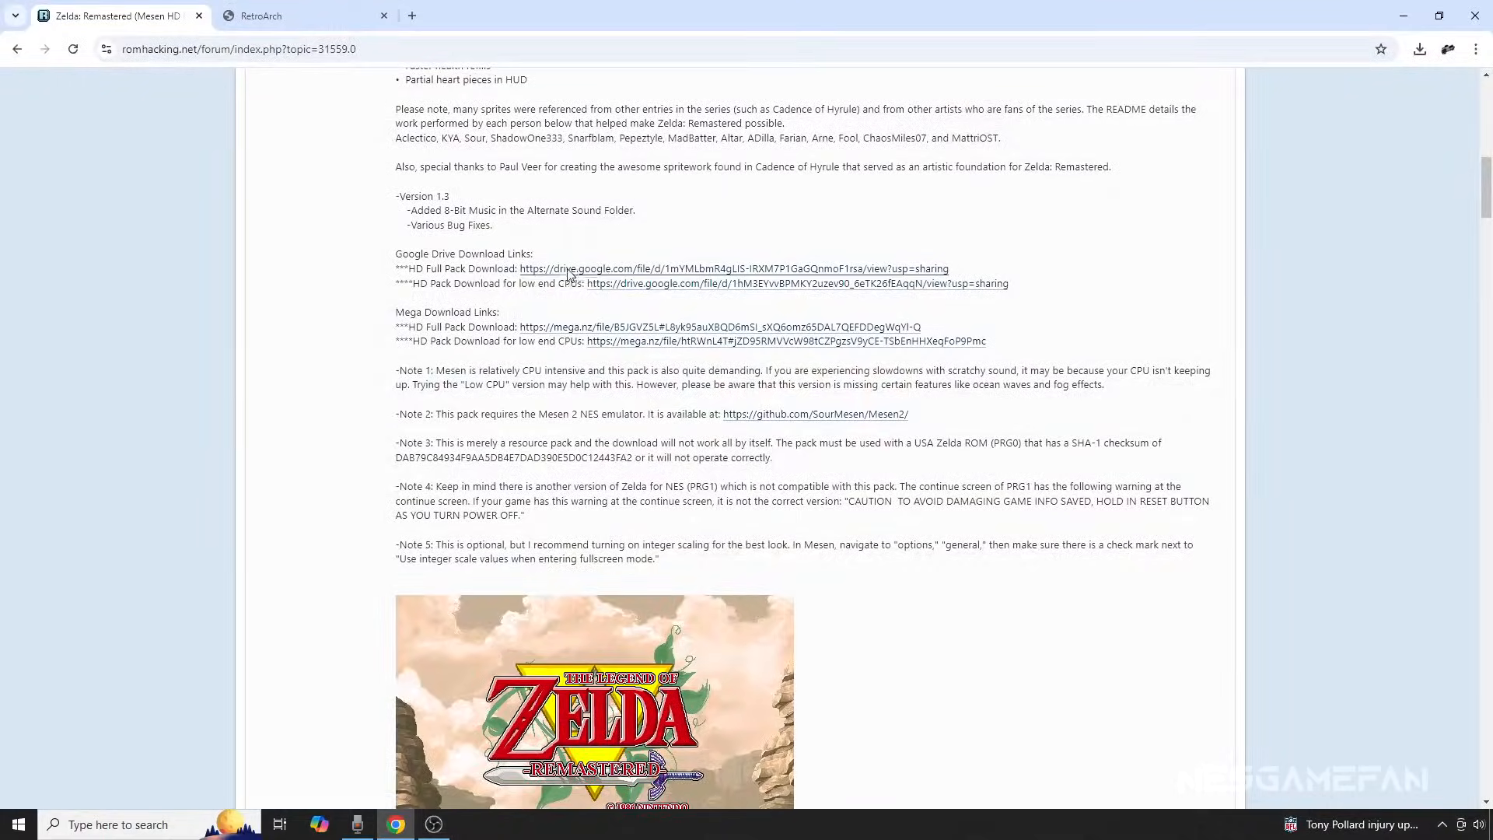
pyautogui.click(734, 268)
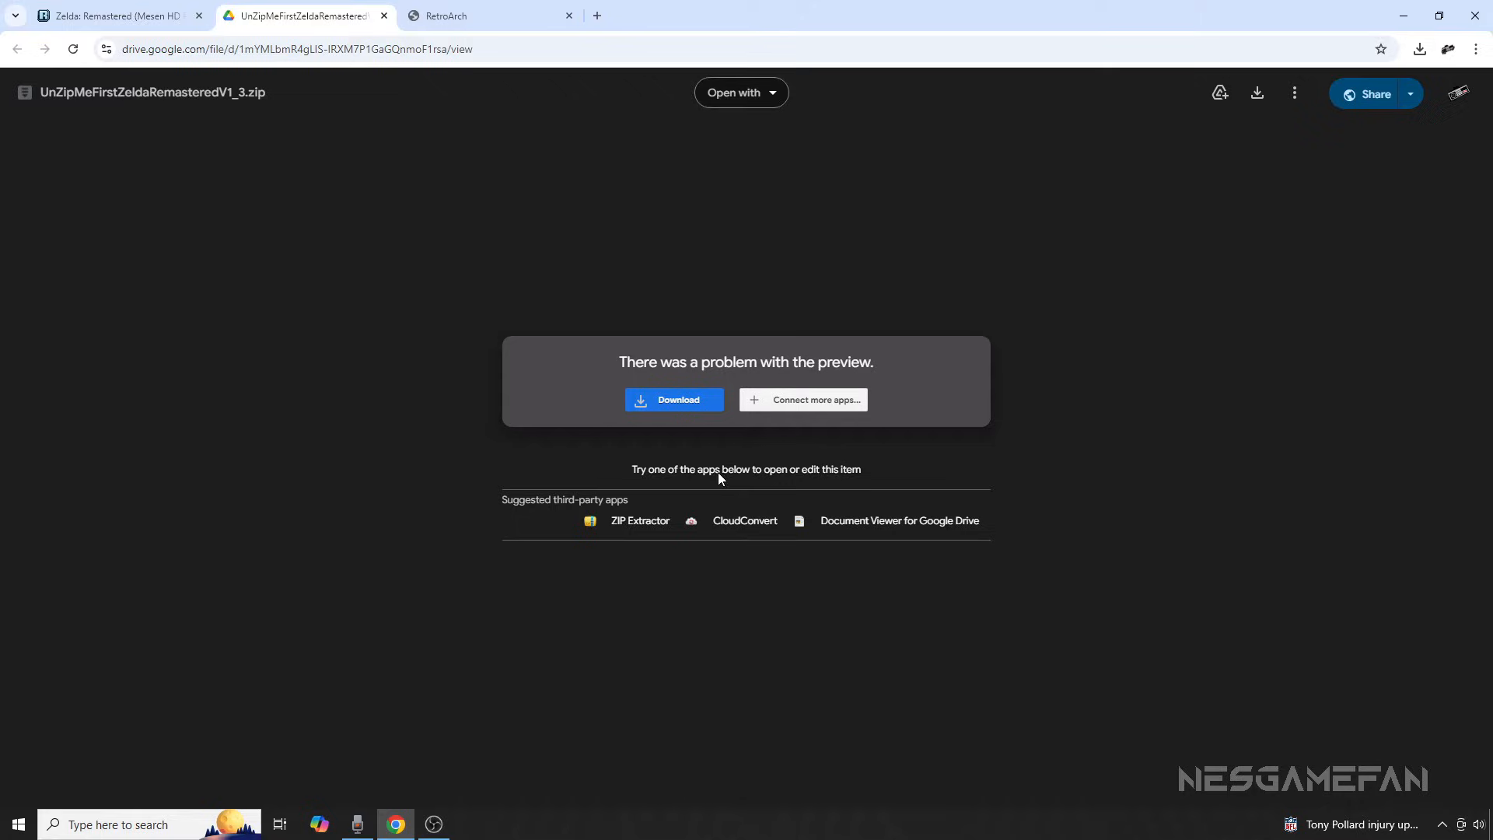
pyautogui.click(674, 400)
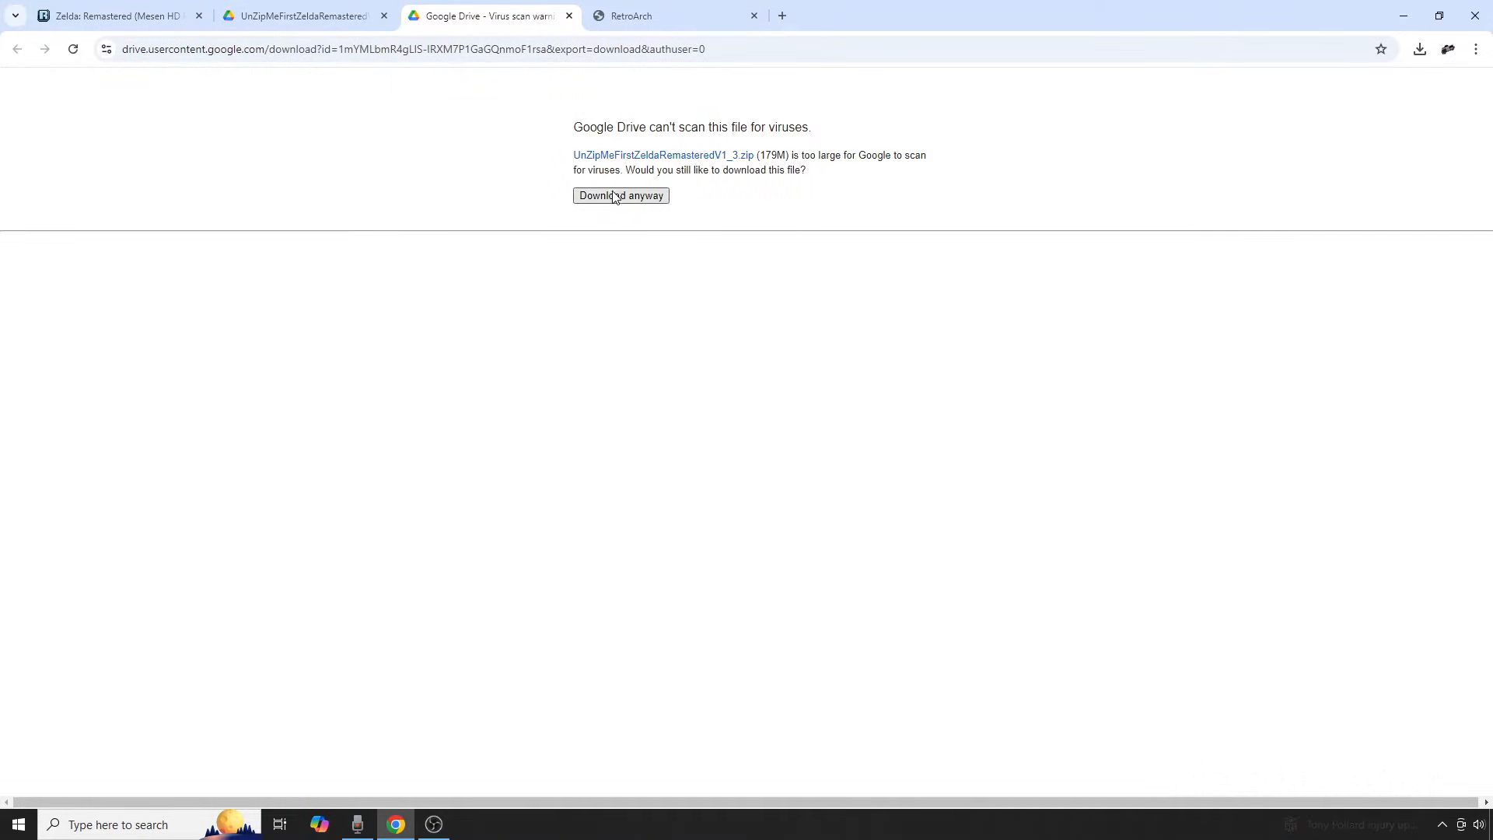
pyautogui.click(621, 196)
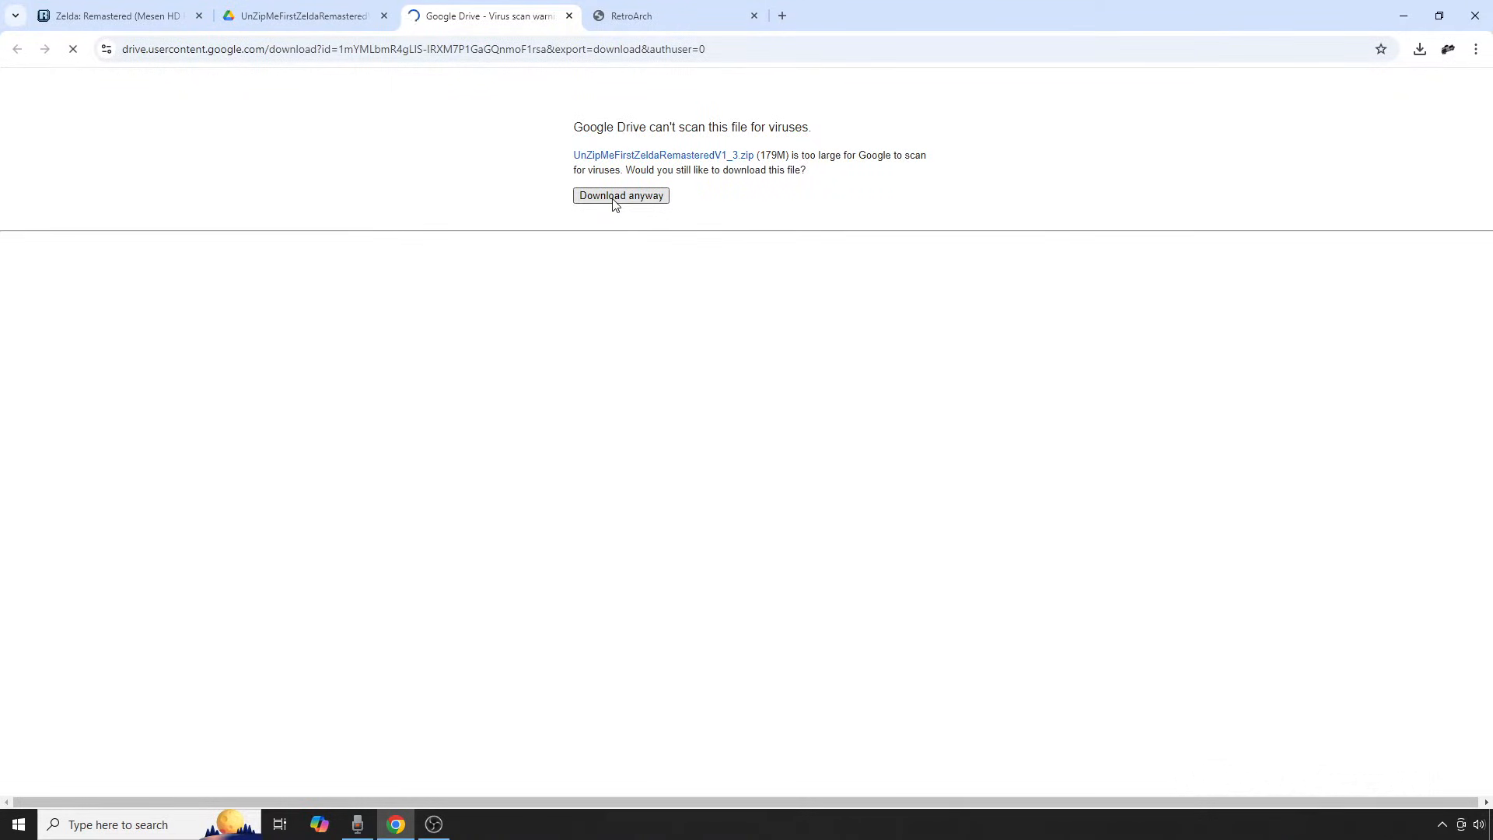
# Step: Bring up the RetroArch download page and scroll to the Windows installer
pyautogui.click(668, 16)
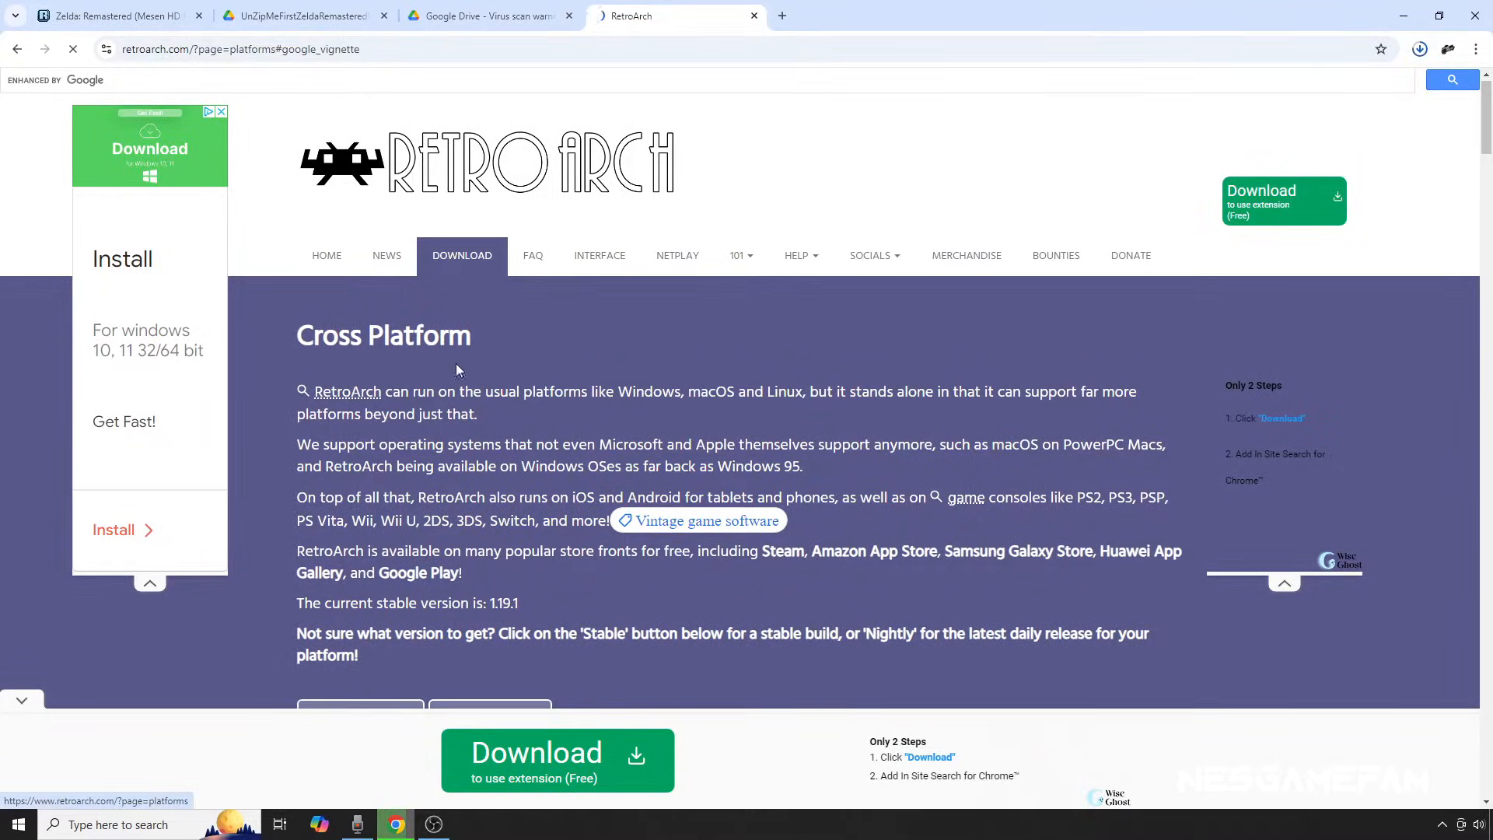
pyautogui.scroll(-3)
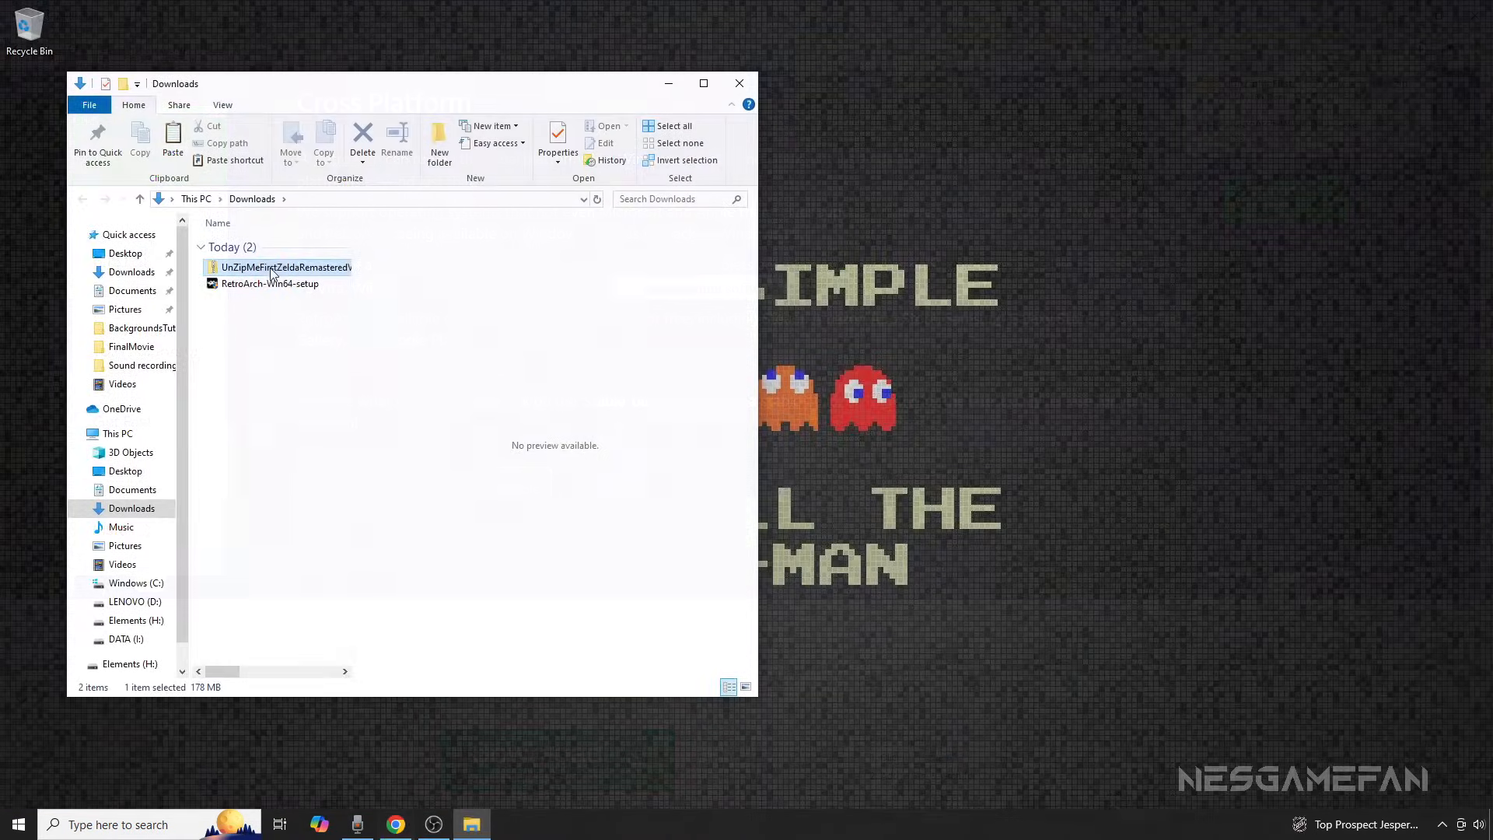
# Step: Extract the HD pack zip with 7-Zip, then extract the inner ZeldaRemastered archive into its own folder
pyautogui.rightClick(282, 267)
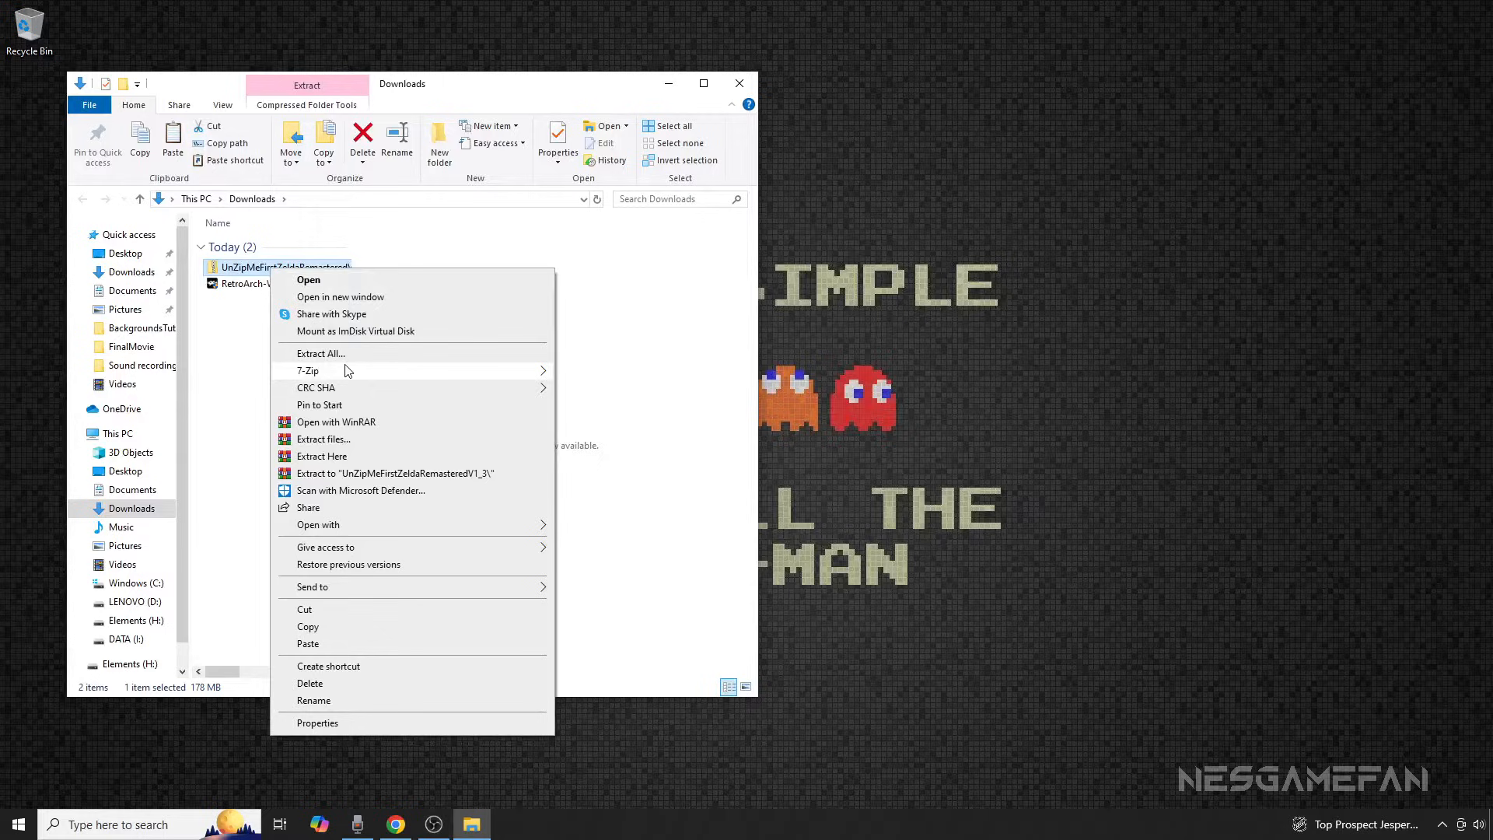
pyautogui.click(322, 455)
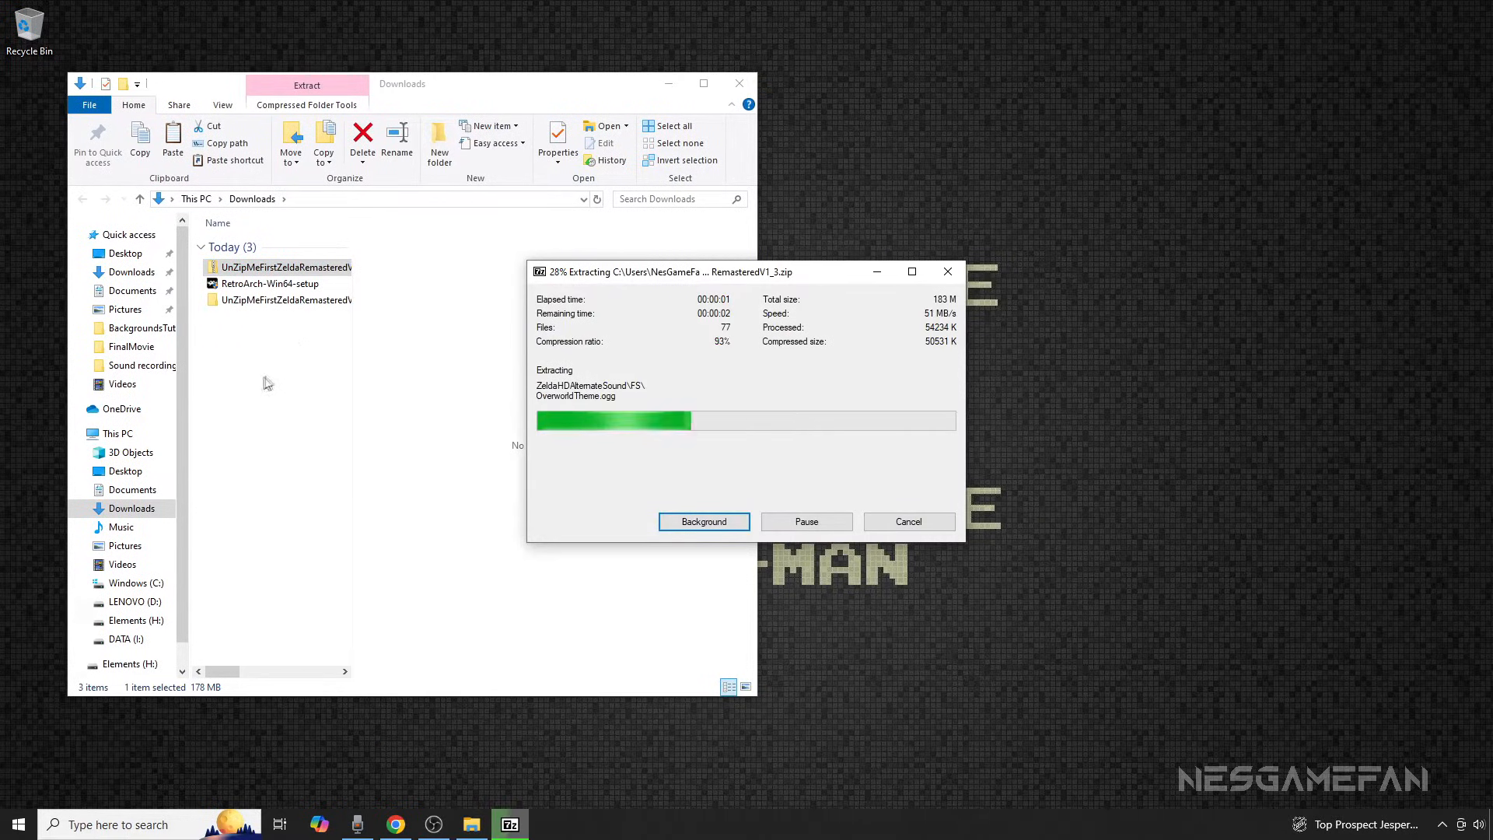
pyautogui.click(703, 521)
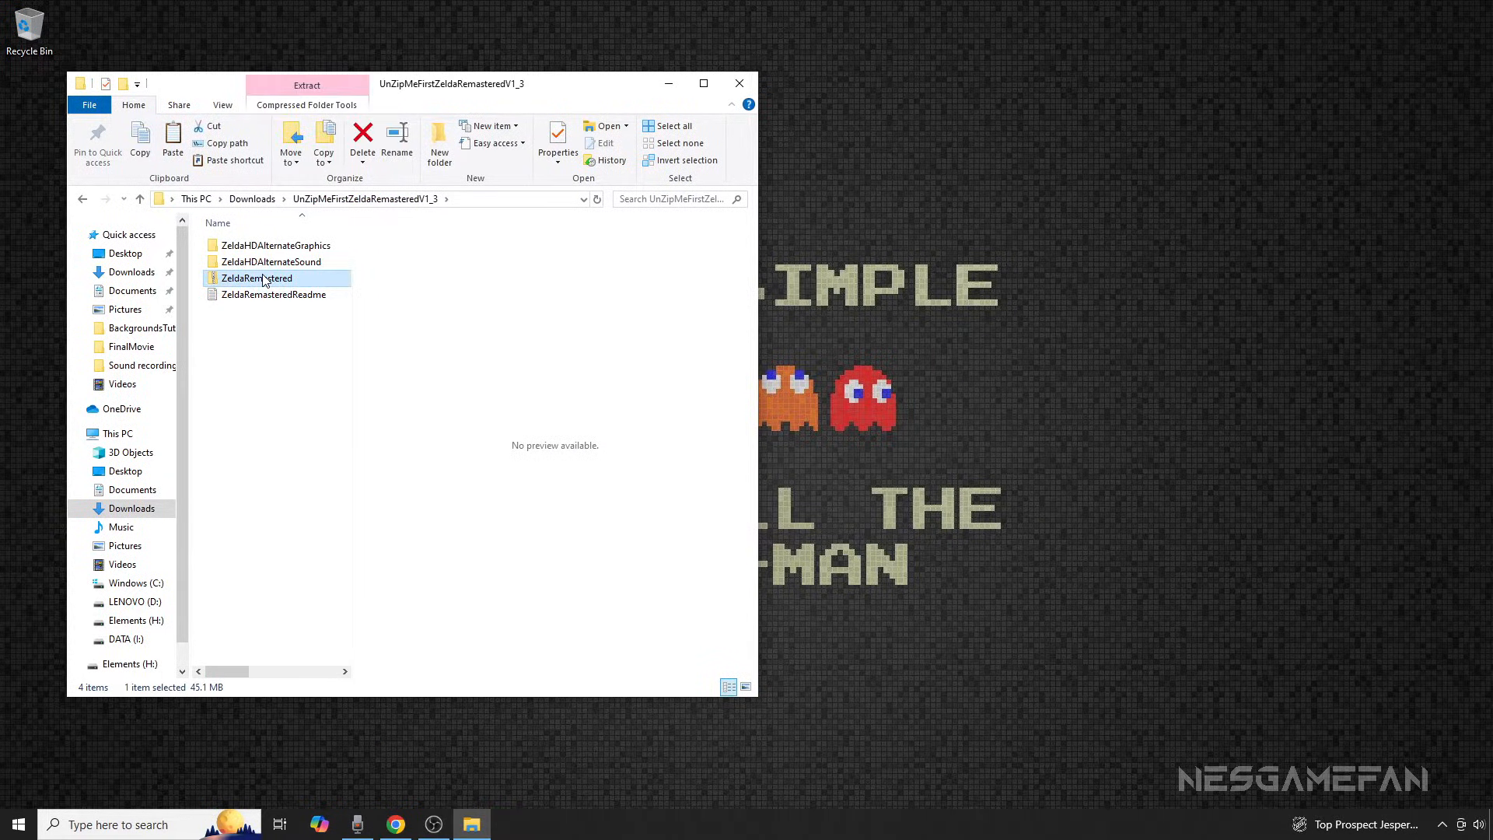
pyautogui.rightClick(253, 277)
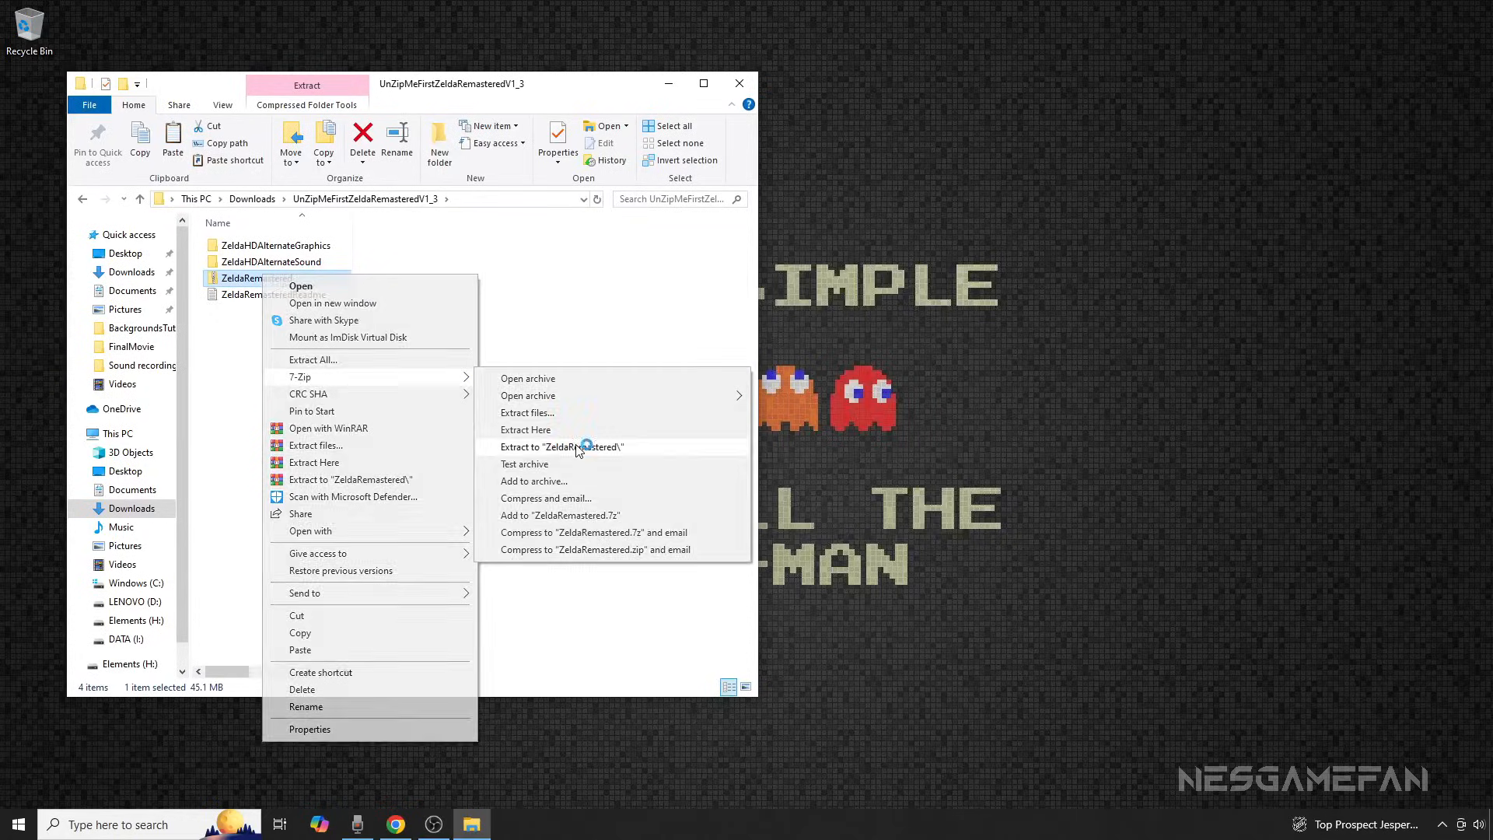
pyautogui.click(563, 447)
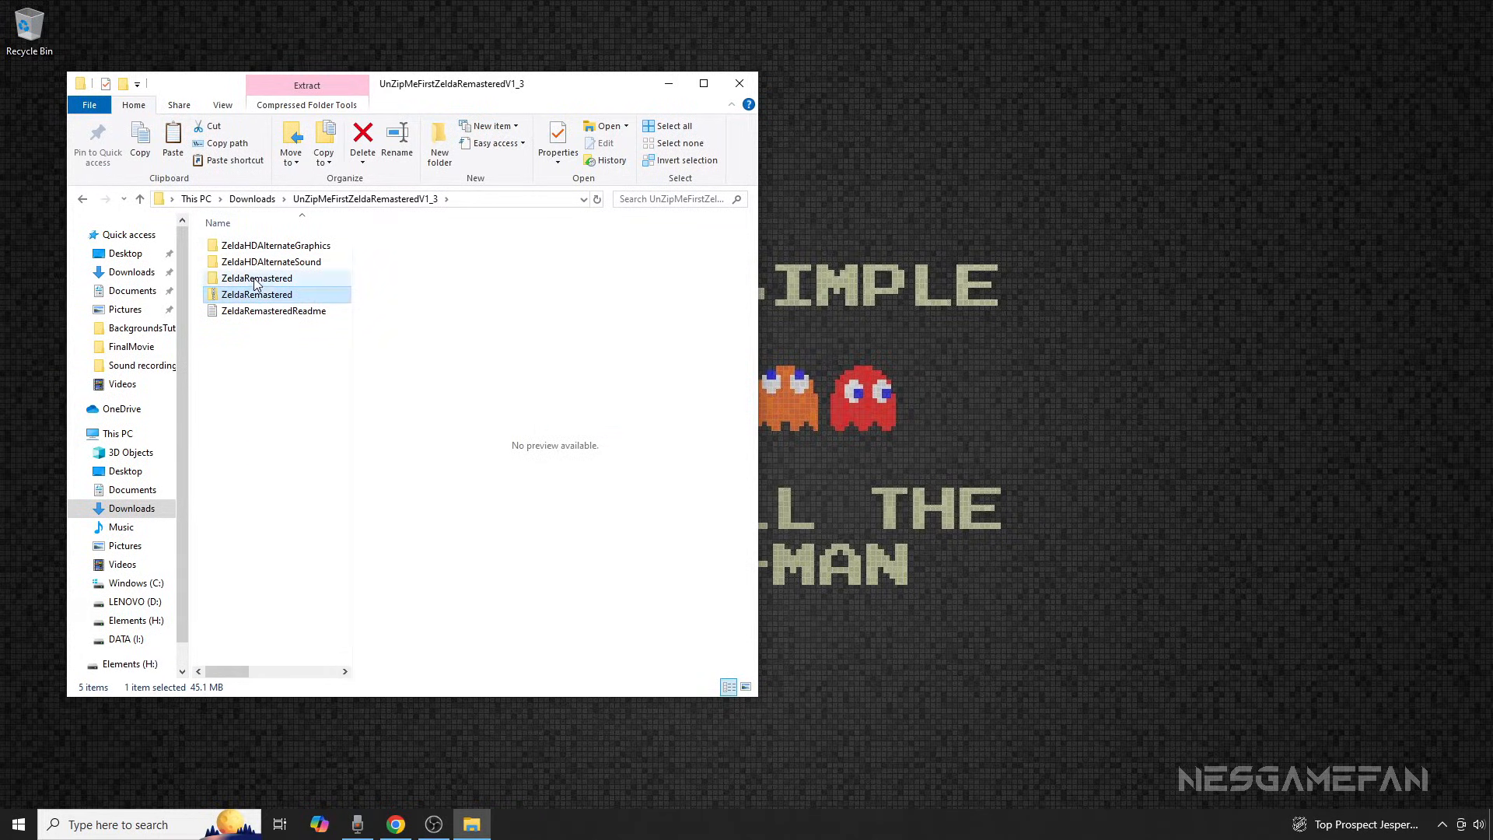
# Step: Move the ZeldaRemastered folder into Downloads and delete the zip and leftover extracted folder
pyautogui.click(257, 277)
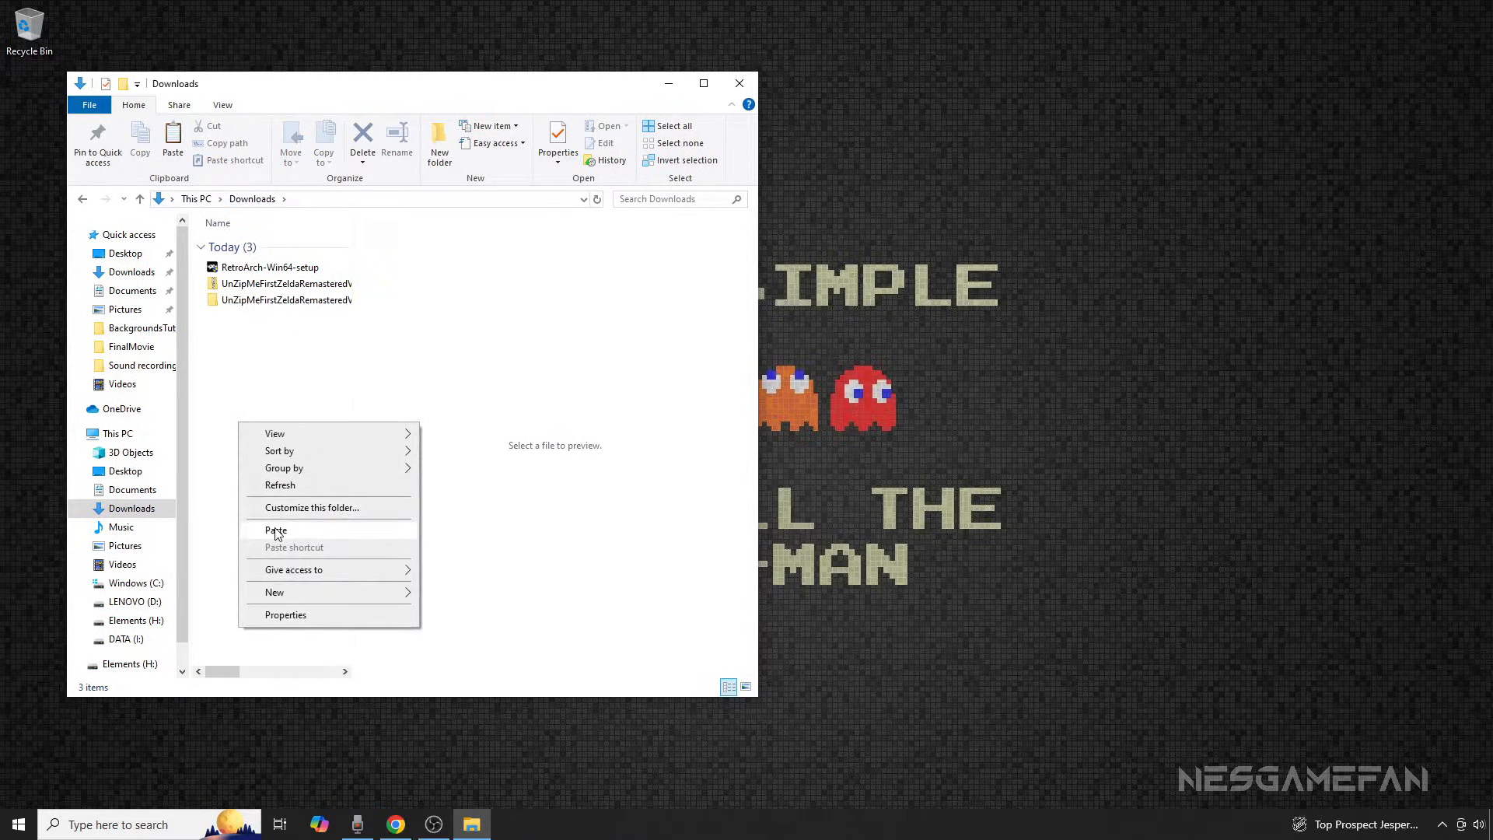
pyautogui.click(275, 531)
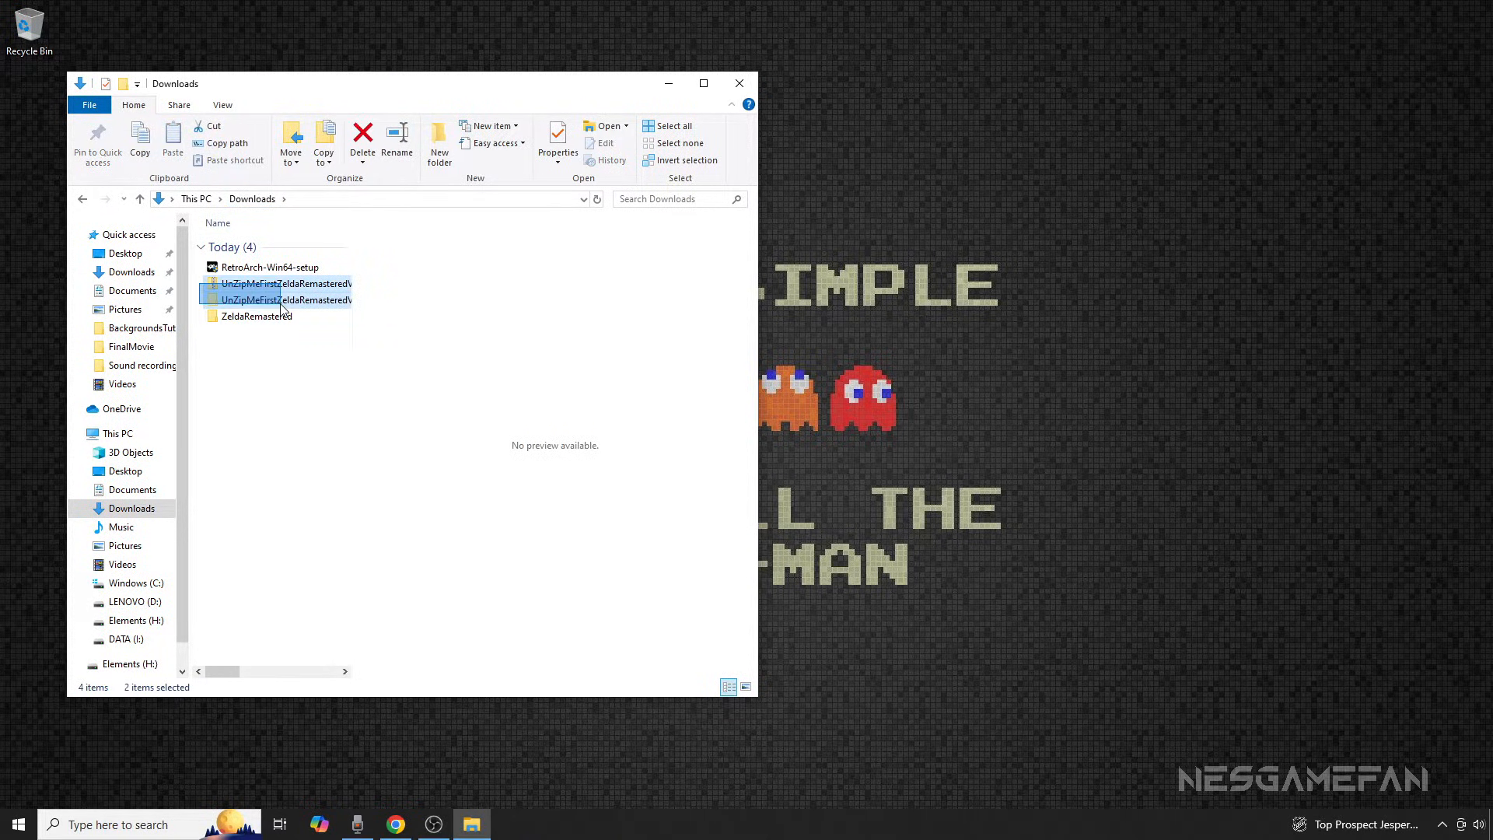
pyautogui.click(362, 142)
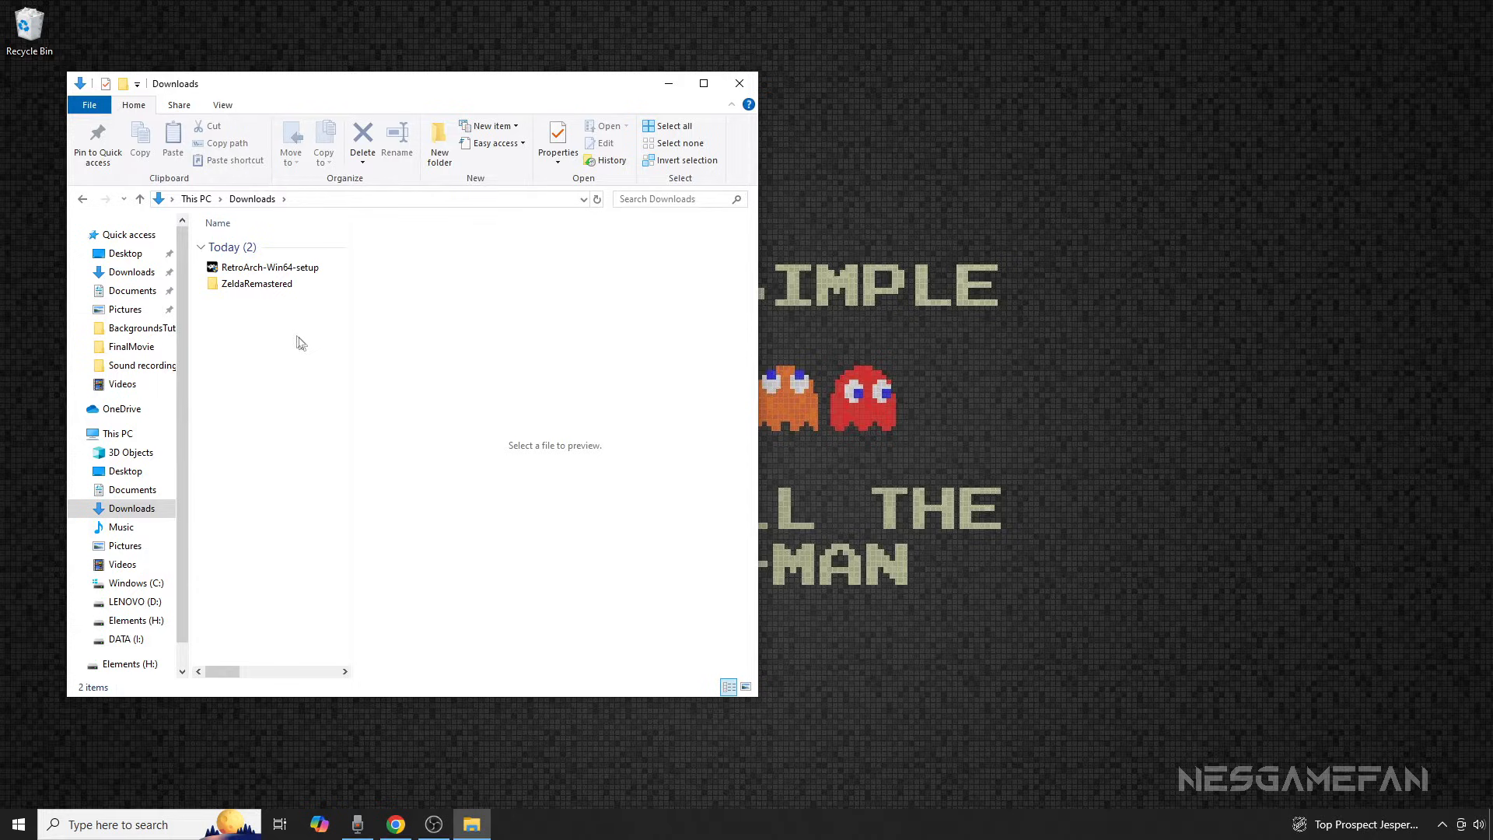
pyautogui.click(265, 266)
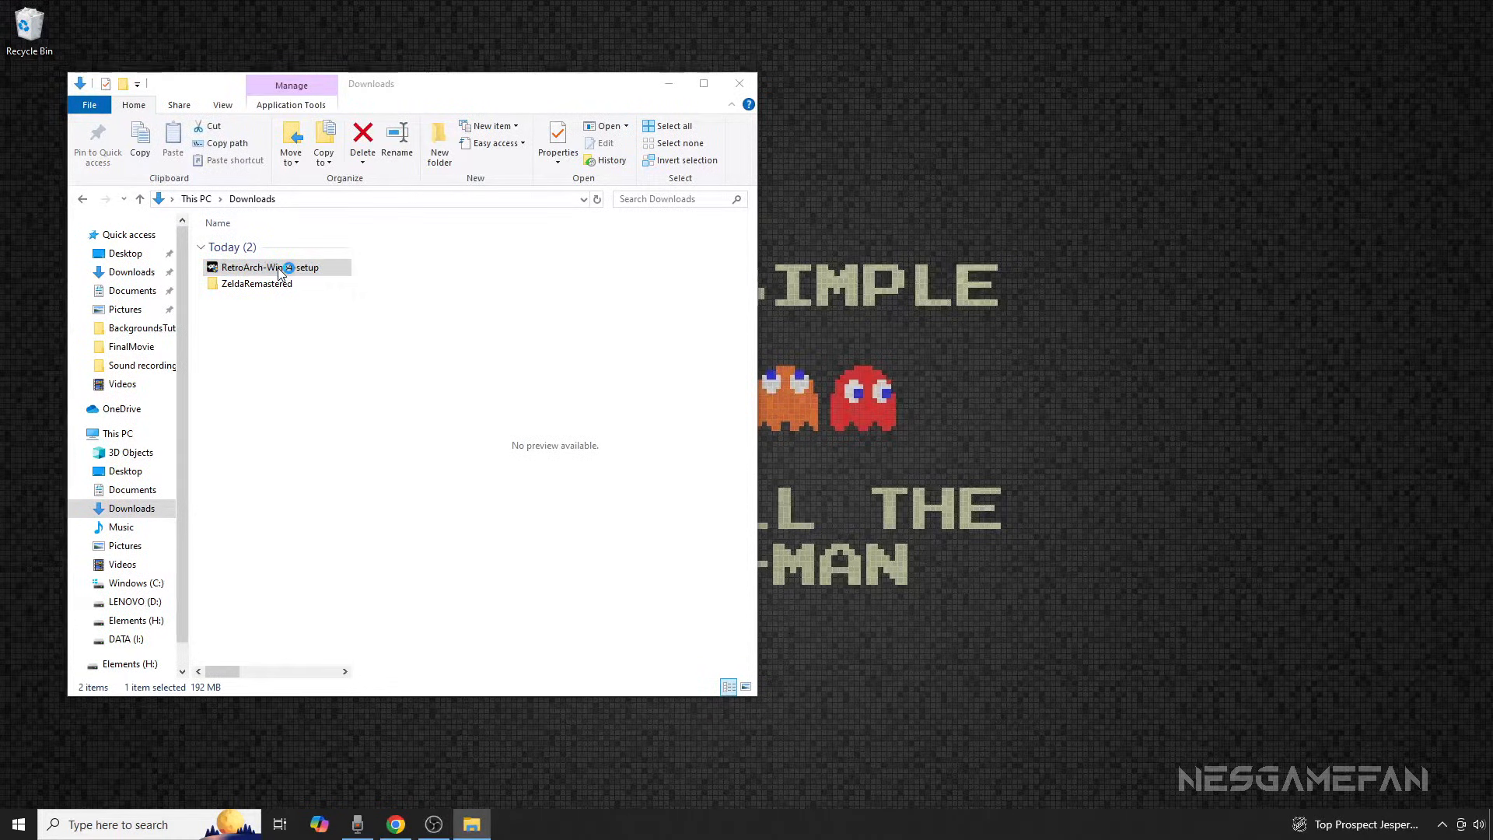
# Step: Run RetroArch-Win64-setup past the Run anyway warning and accept the license to install RetroArch
pyautogui.doubleClick(252, 266)
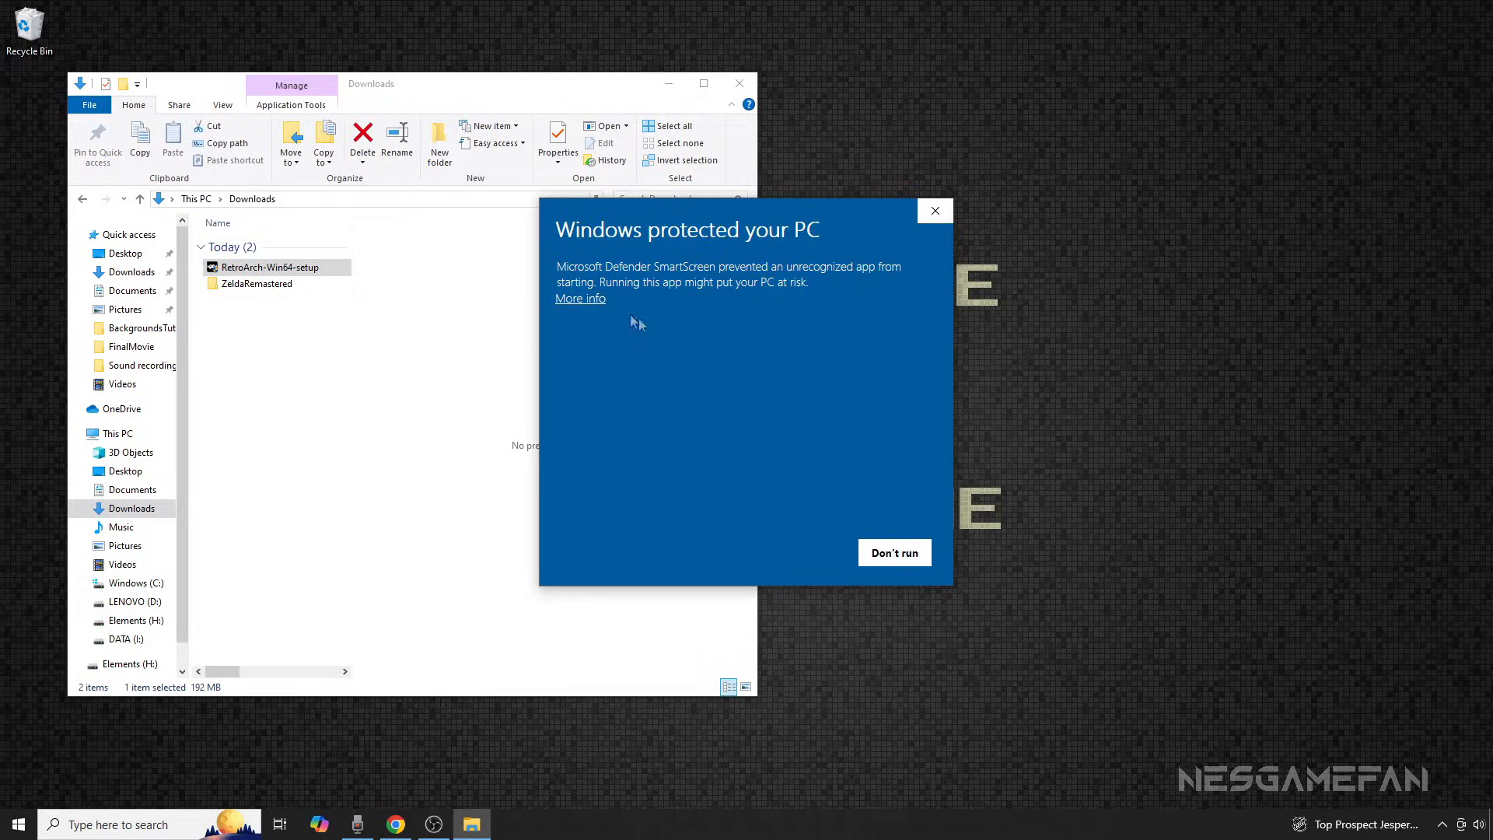
pyautogui.click(893, 552)
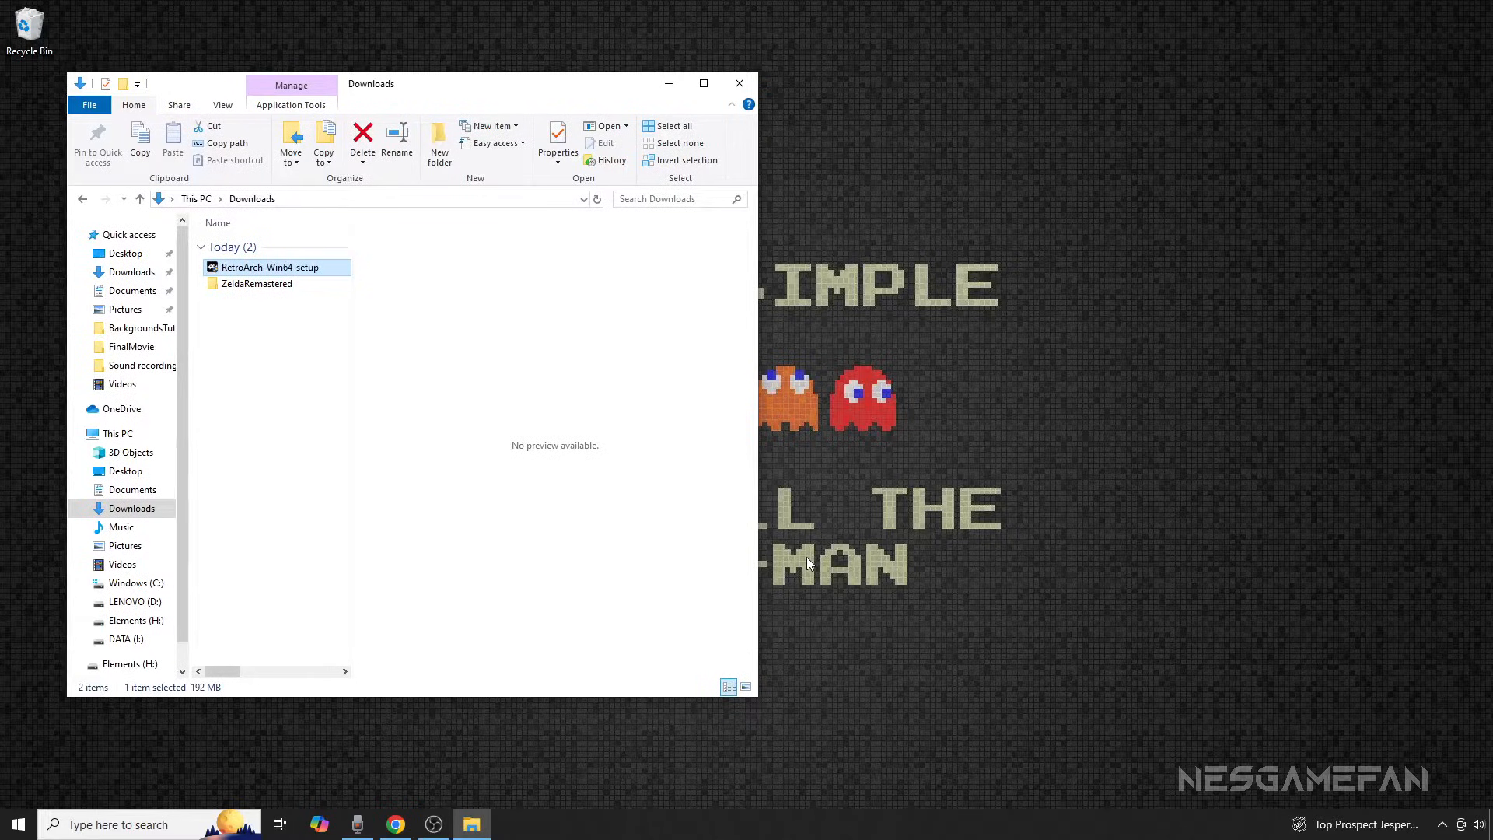
pyautogui.doubleClick(252, 266)
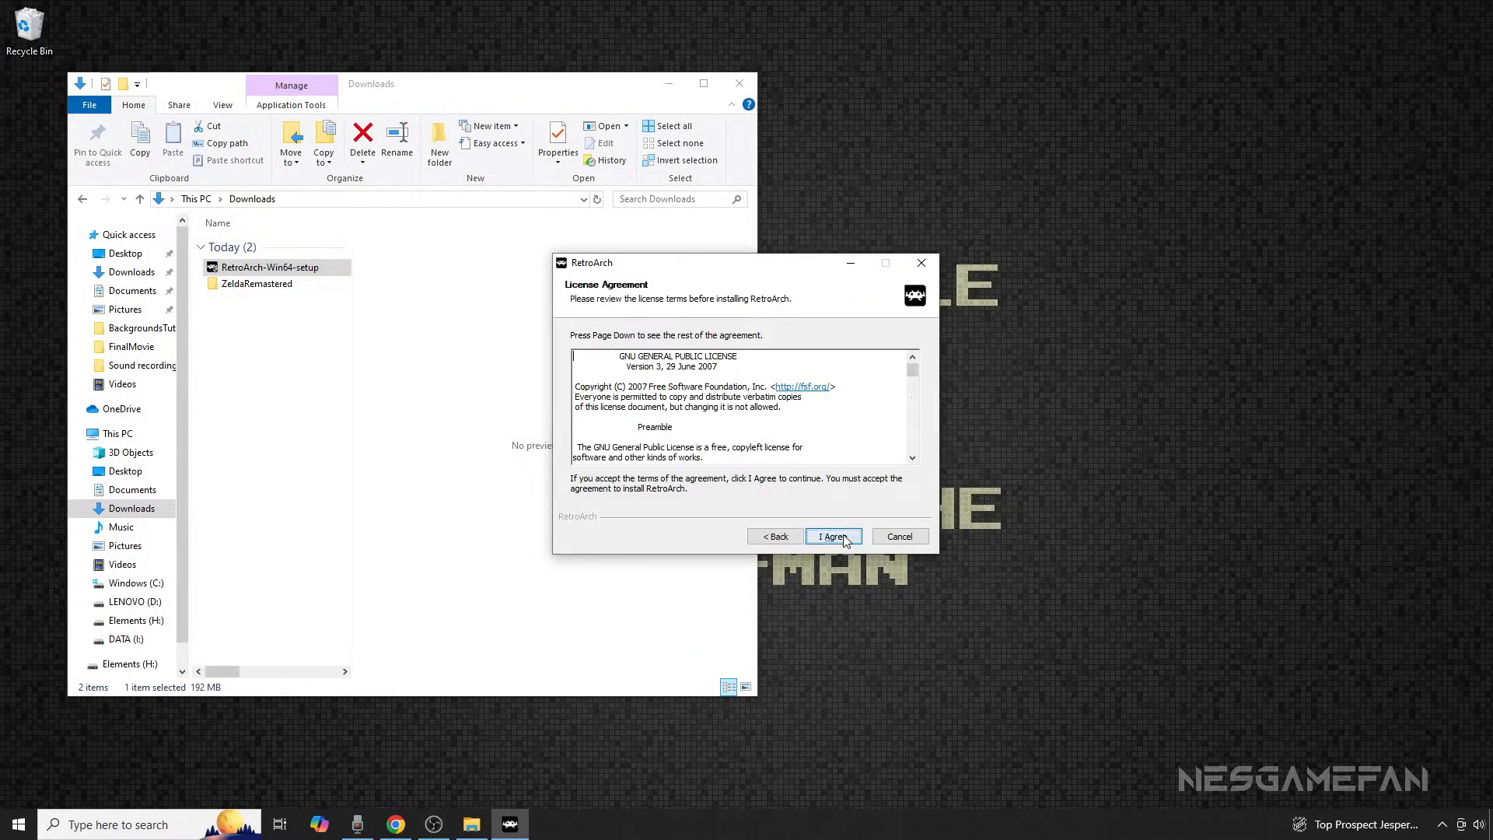
pyautogui.click(830, 536)
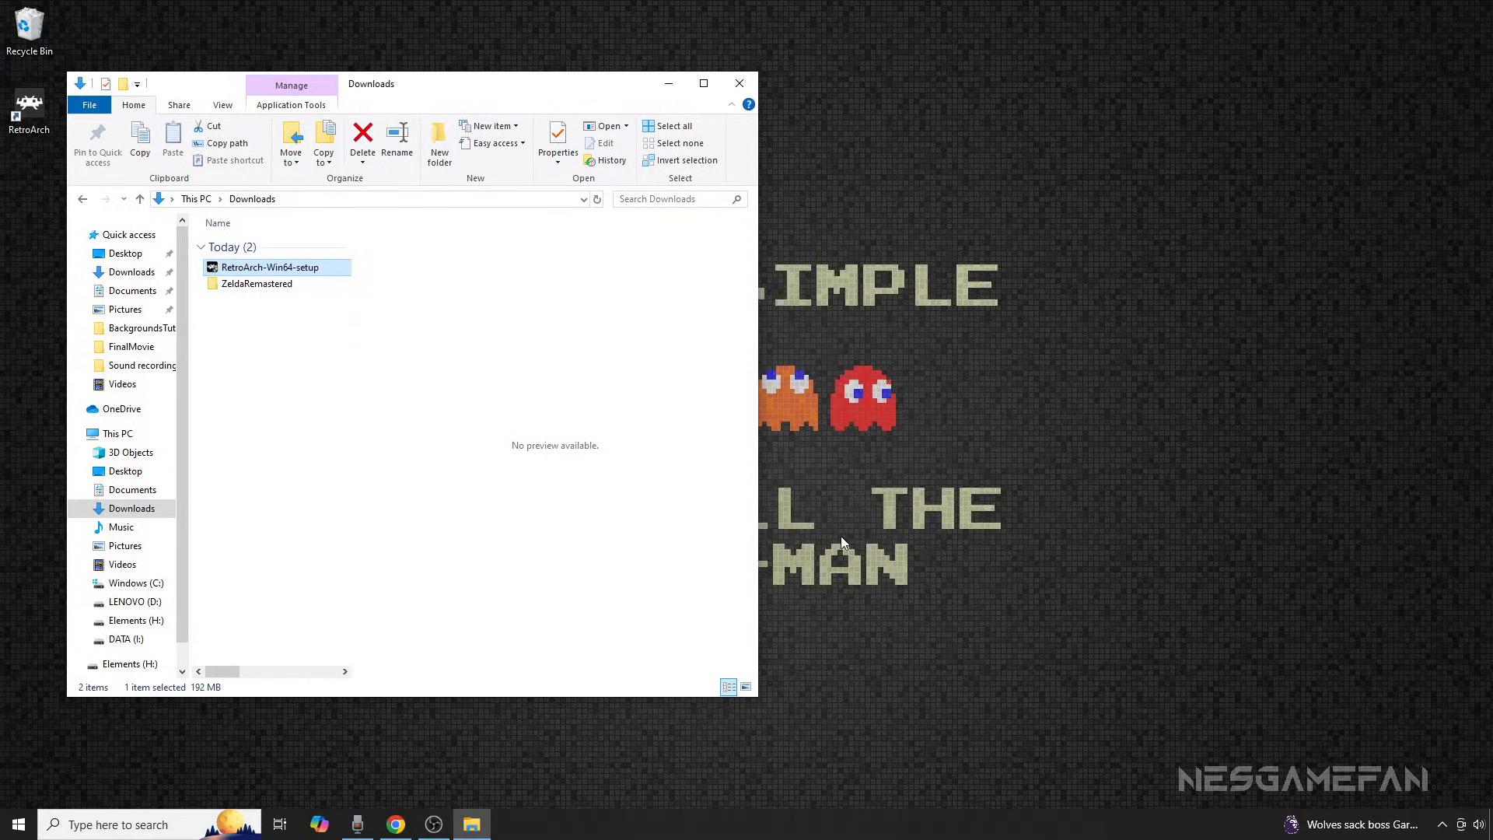
# Step: Browse from This PC into the Windows (C:) drive in a new File Explorer window
pyautogui.click(16, 825)
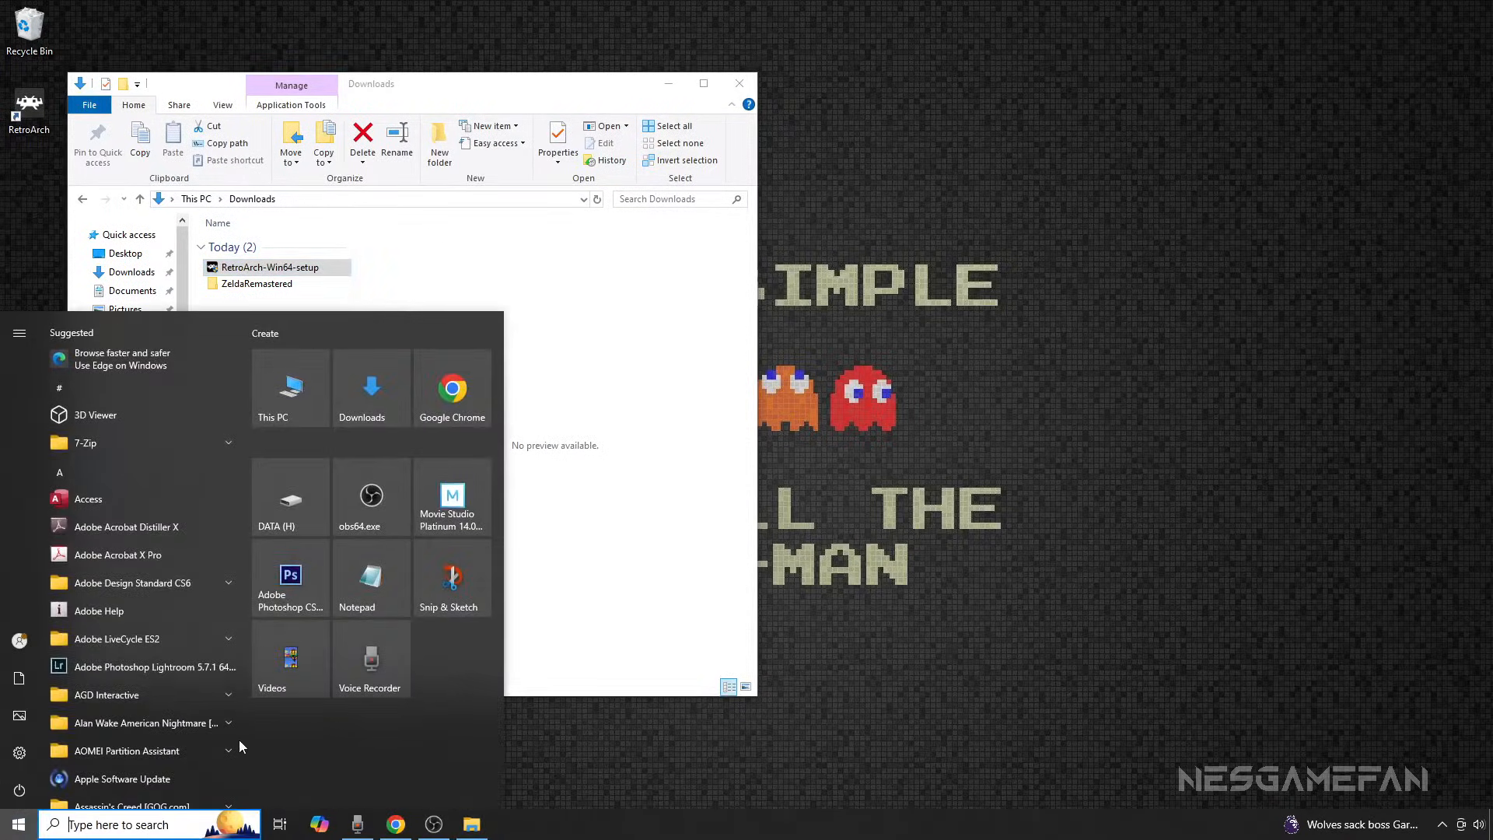
pyautogui.click(290, 390)
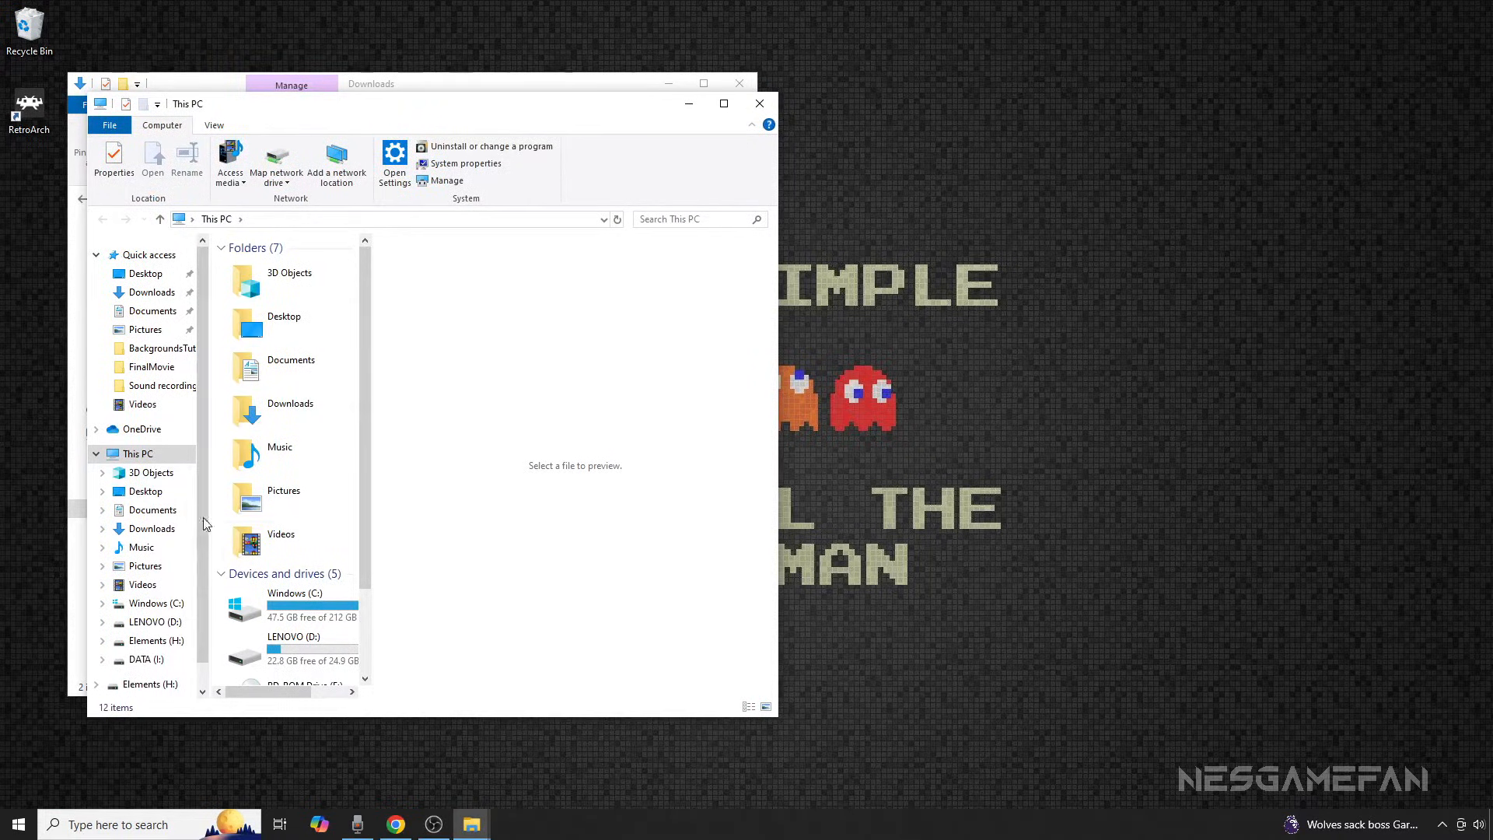
pyautogui.doubleClick(286, 604)
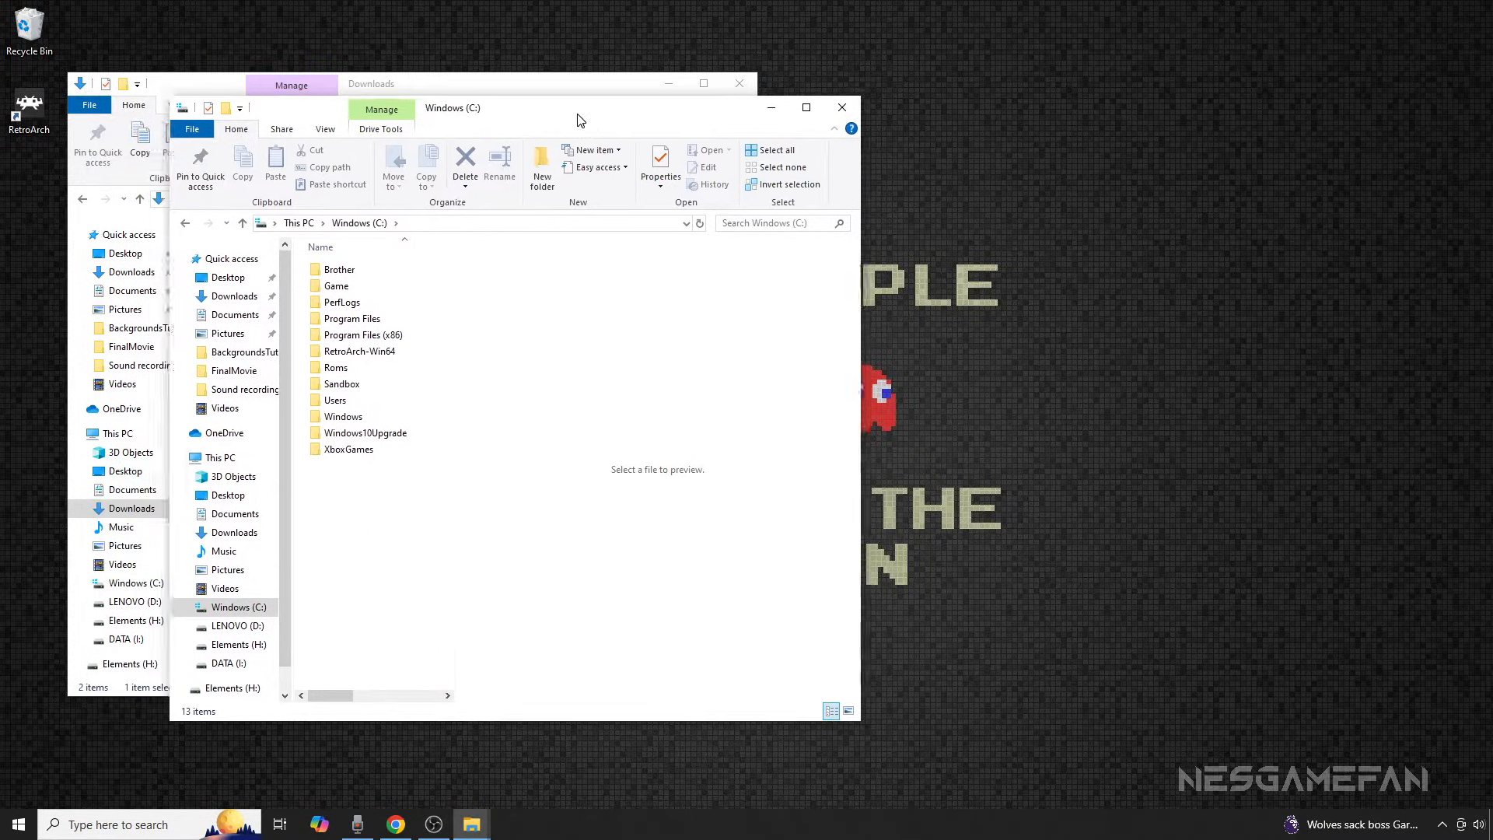
pyautogui.click(345, 367)
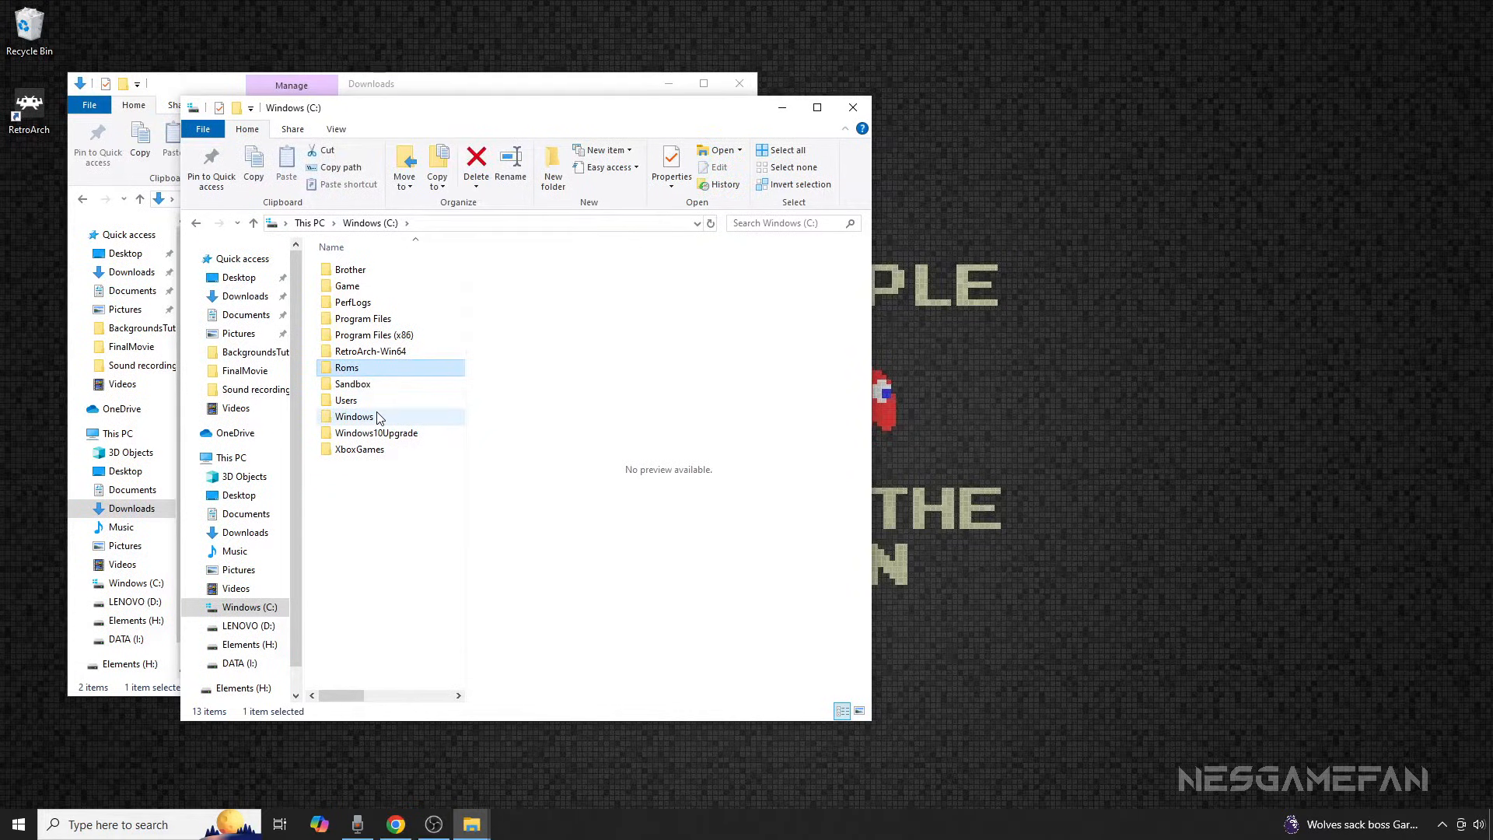
pyautogui.doubleClick(347, 367)
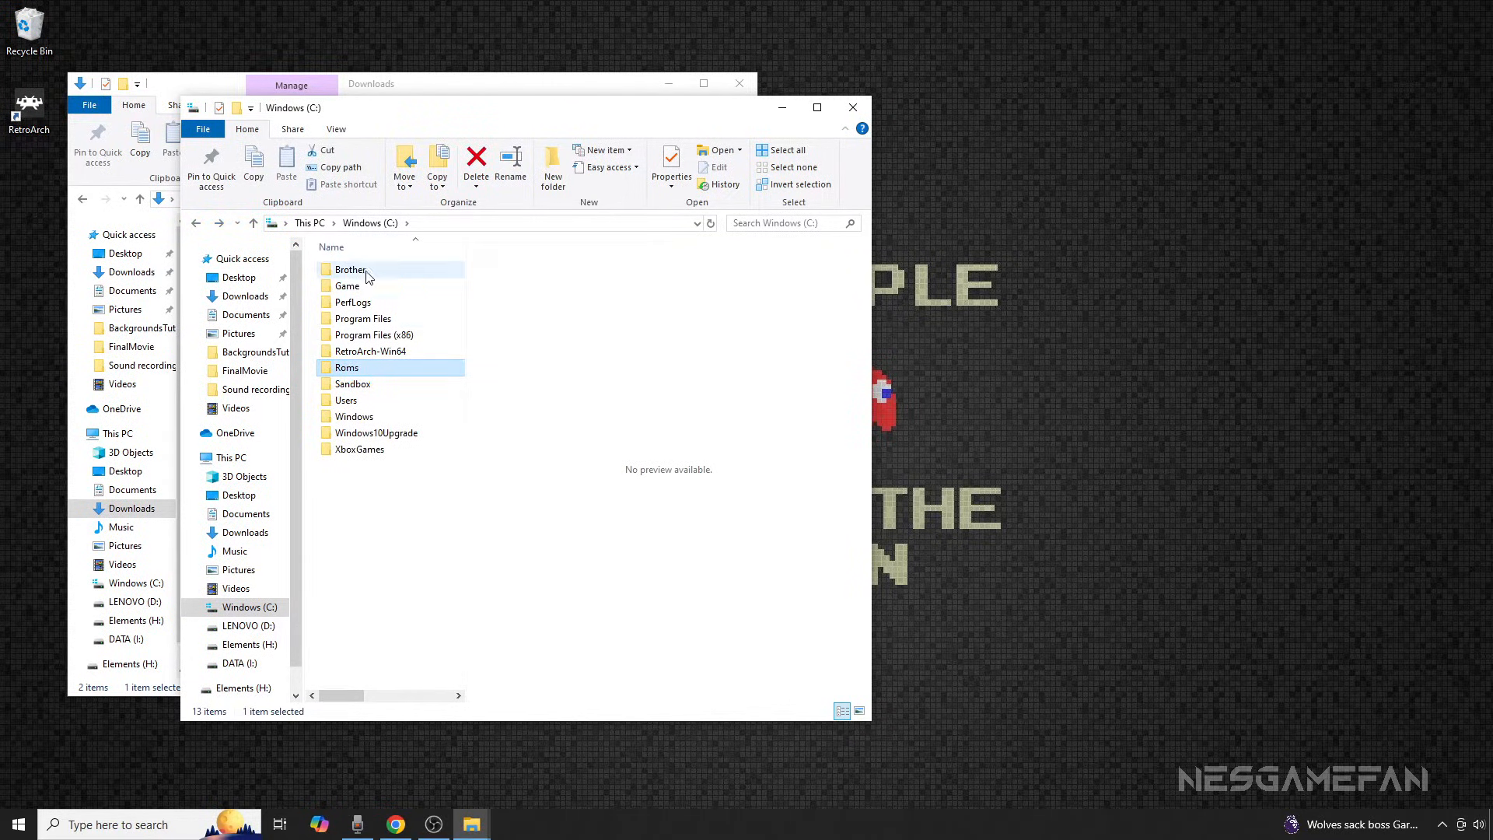
# Step: Inside RetroArch-Win64's system folder, create a new folder named HdPacks
pyautogui.click(370, 350)
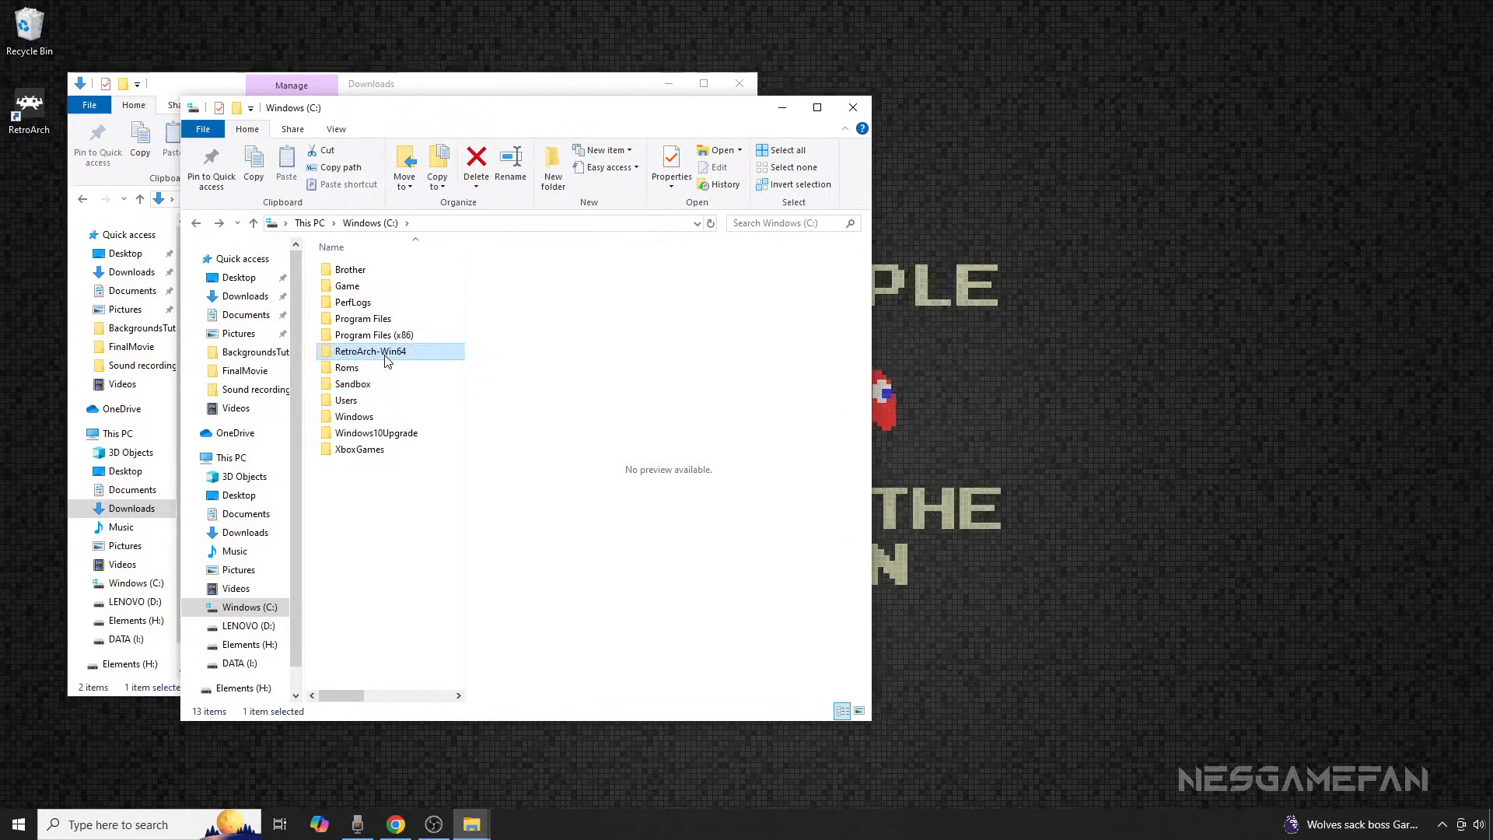
pyautogui.doubleClick(370, 350)
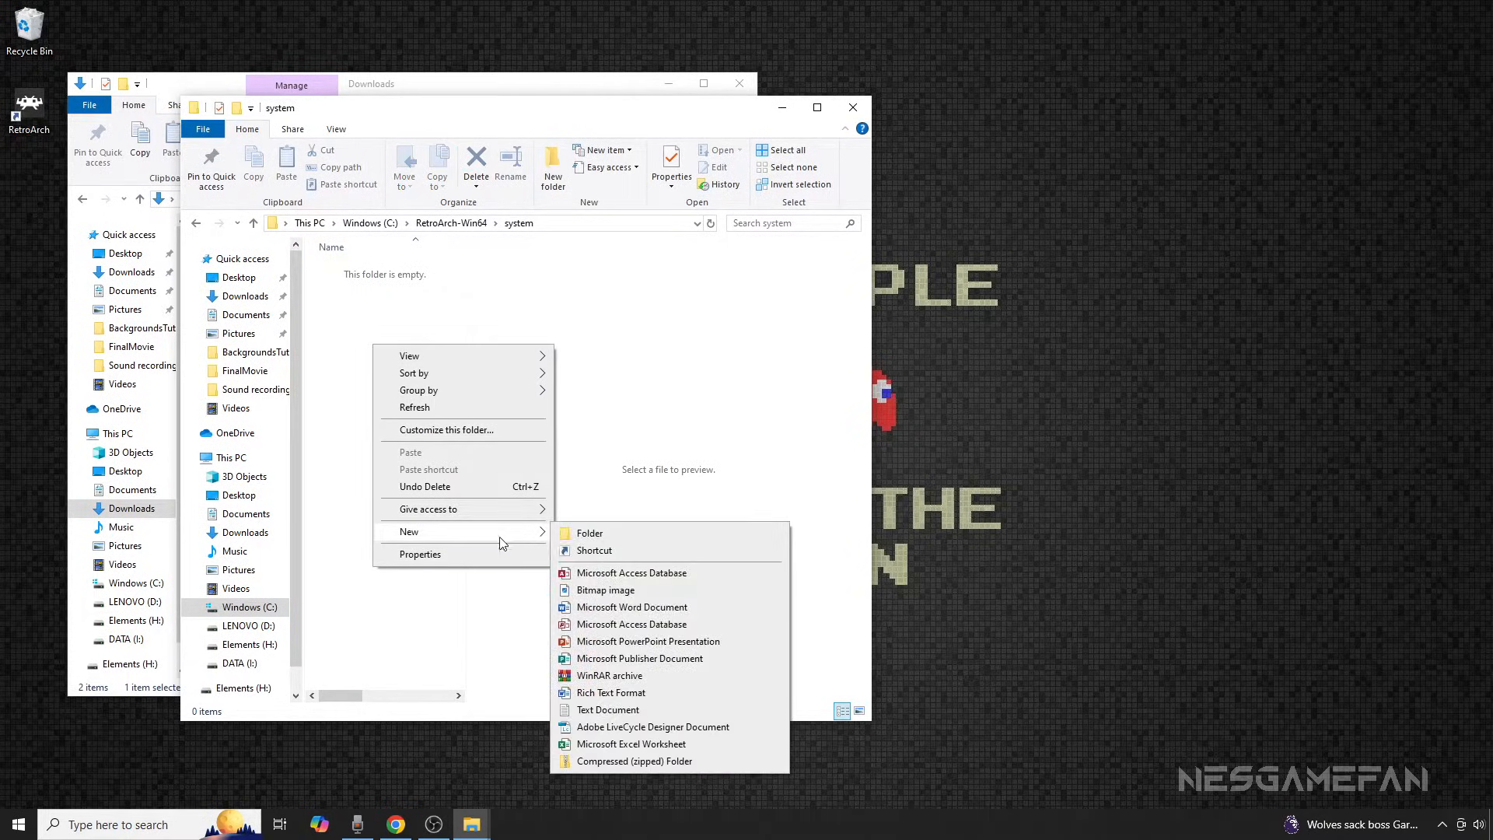
pyautogui.click(588, 532)
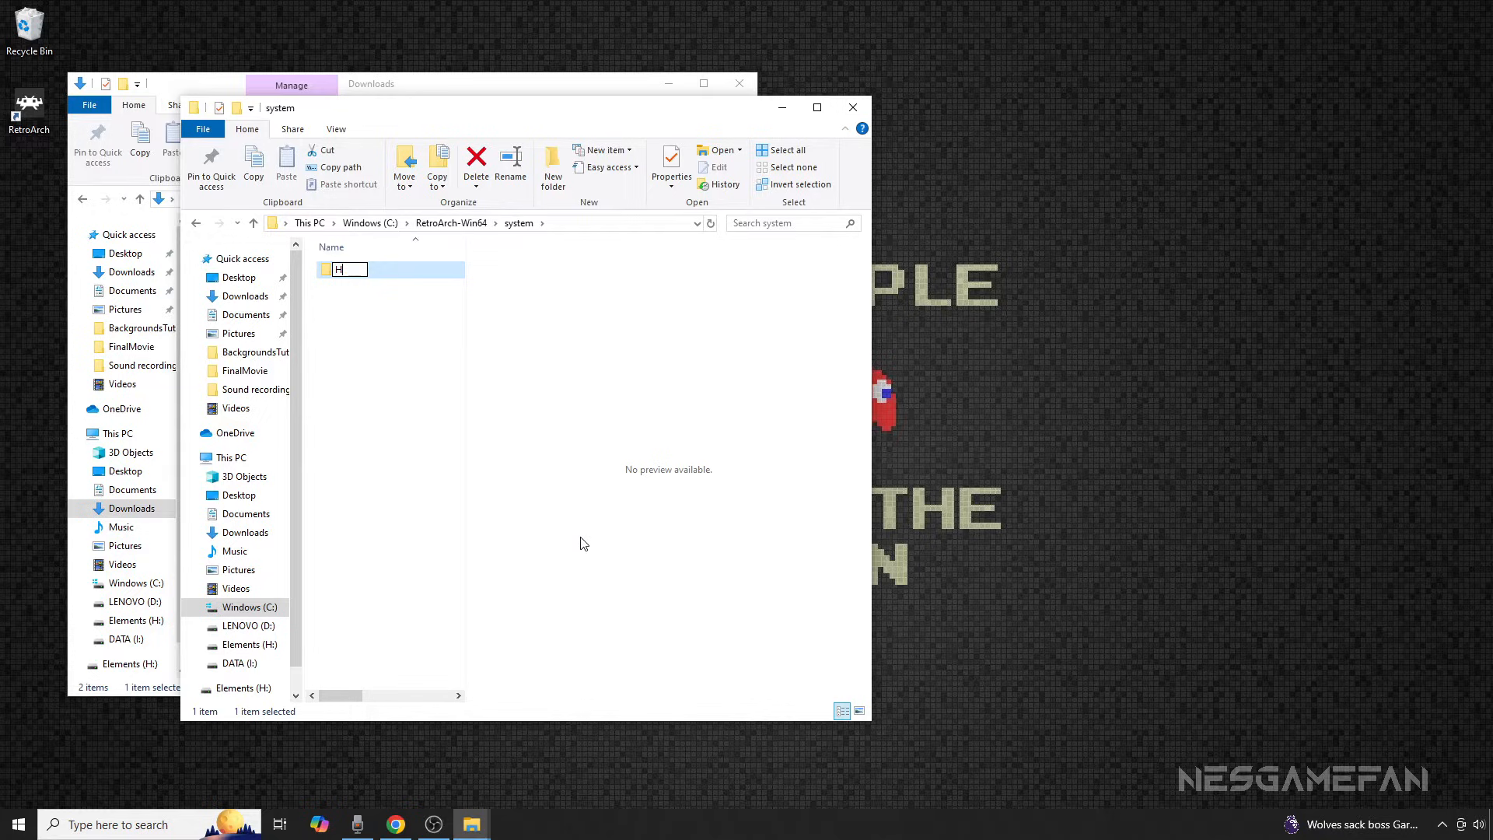
pyautogui.write('dPacks')
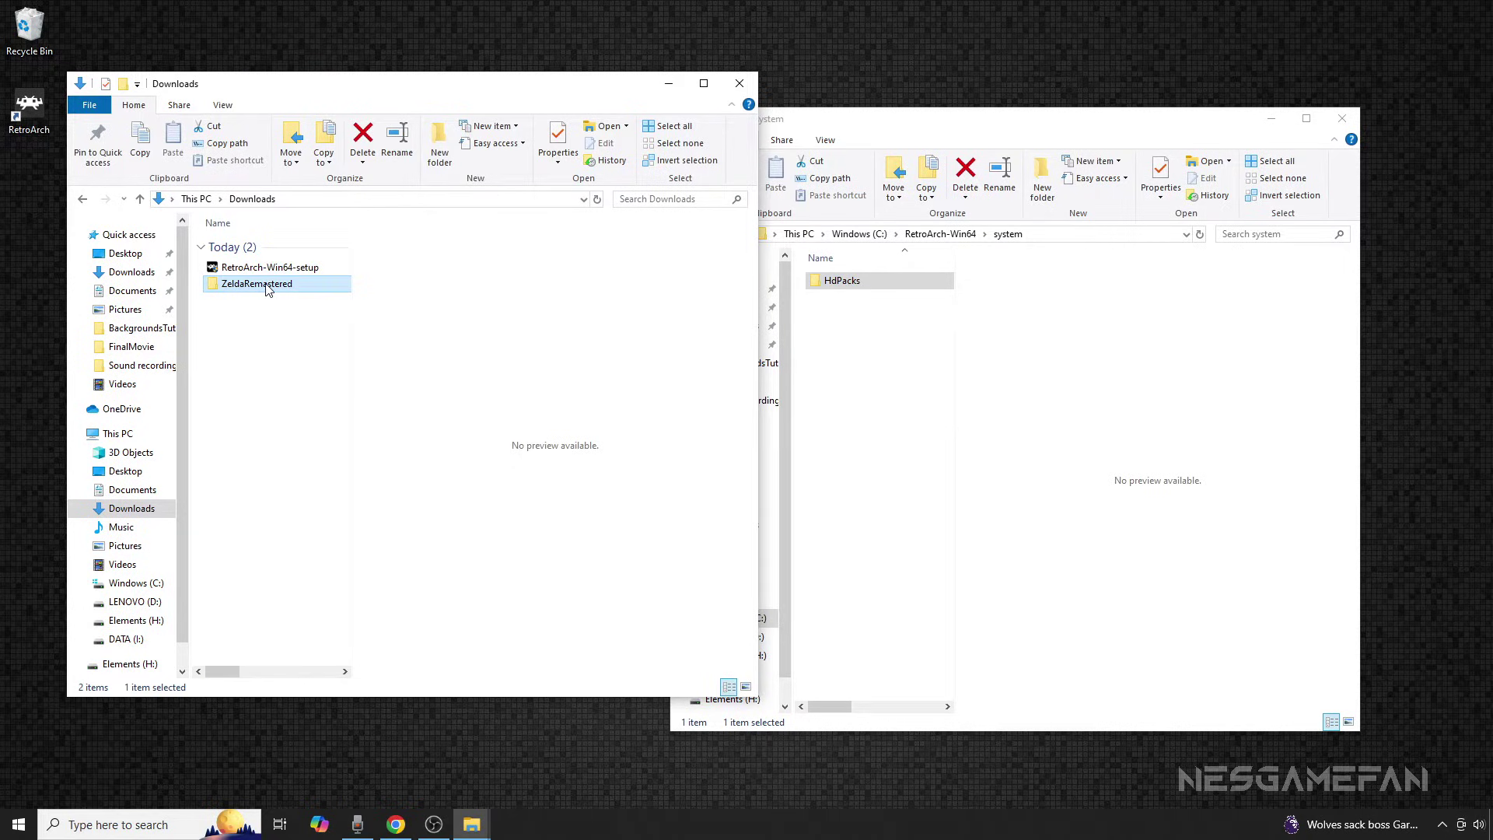
# Step: Move ZeldaRemastered from Downloads into system/HdPacks and return to the RetroArch-Win64 folder
pyautogui.doubleClick(254, 283)
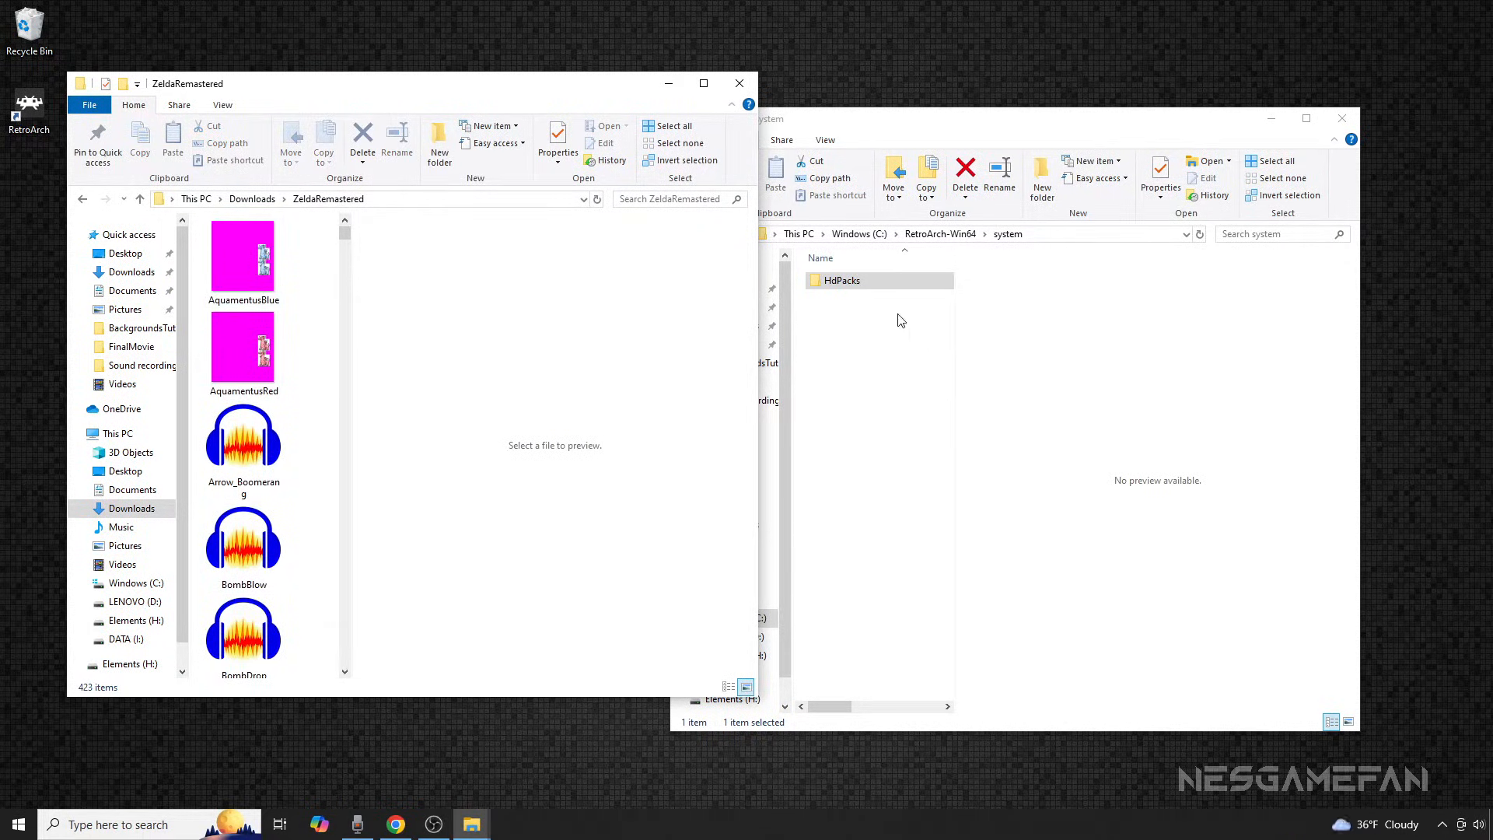
pyautogui.doubleClick(842, 280)
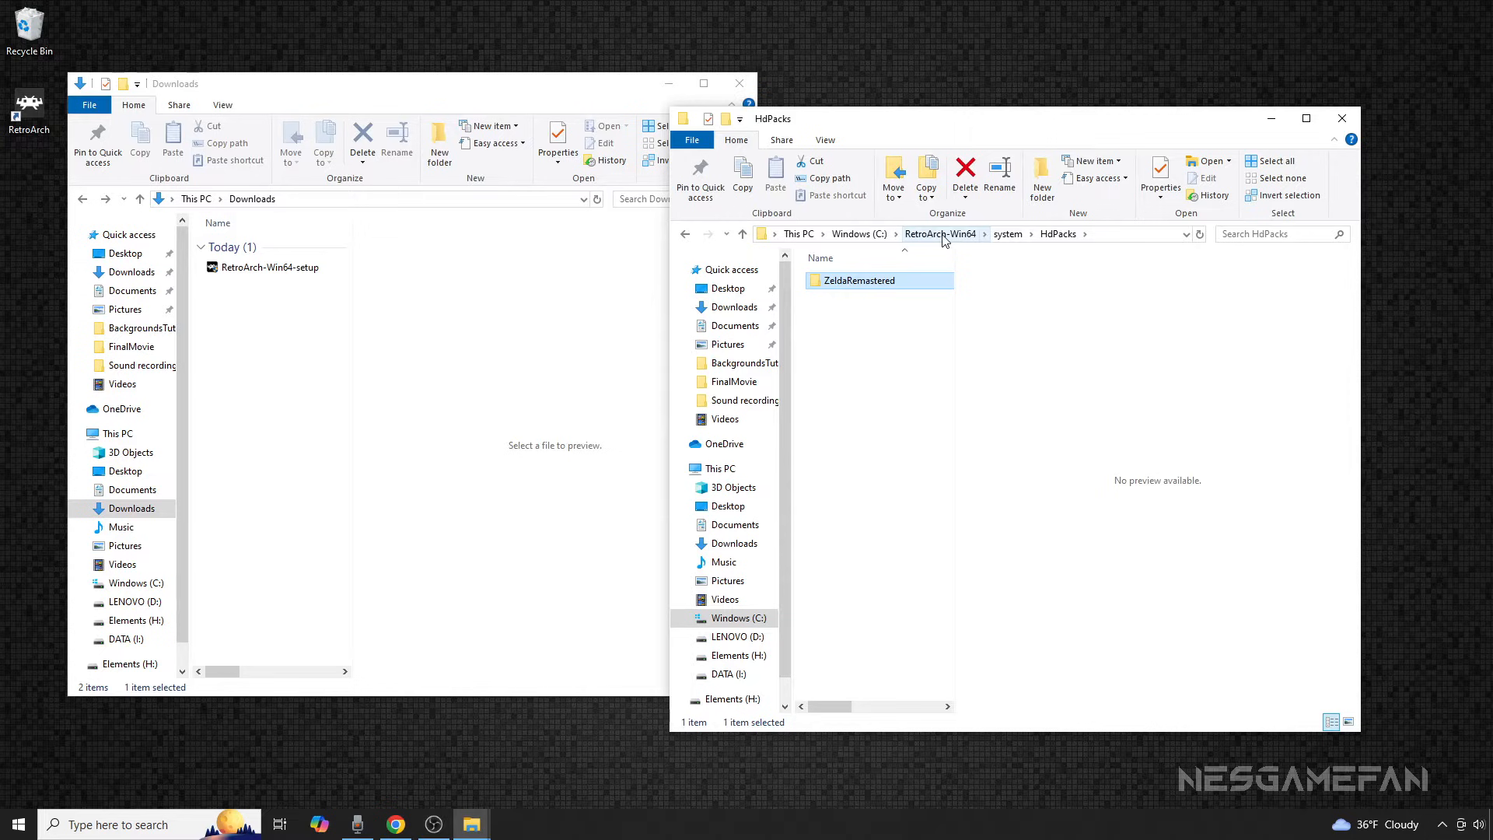
pyautogui.click(939, 233)
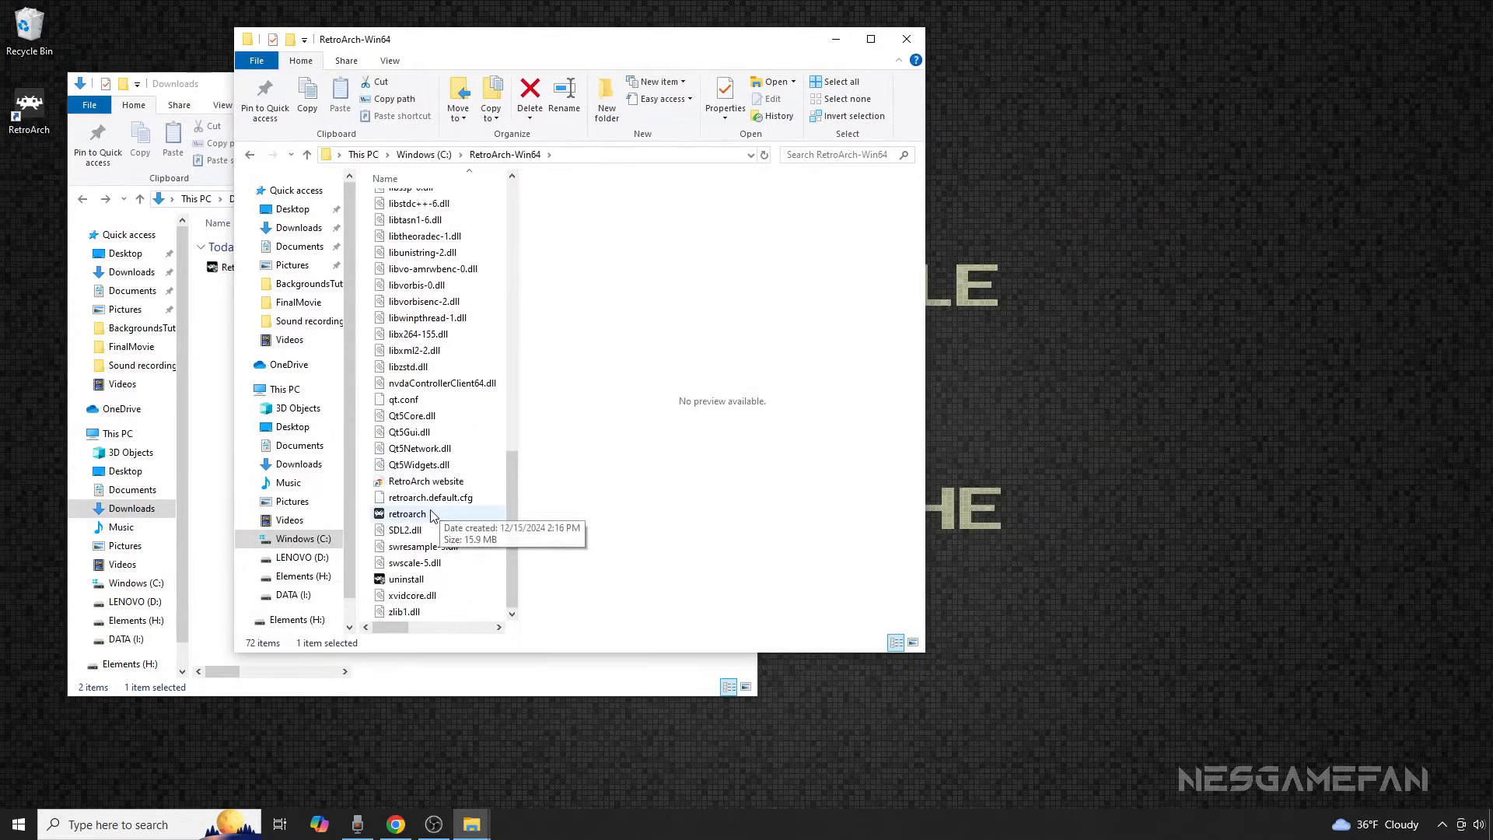
# Step: Launch retroarch.exe and install the Nintendo - NES / Famicom (Mesen) core via the Core Downloader
pyautogui.doubleClick(408, 513)
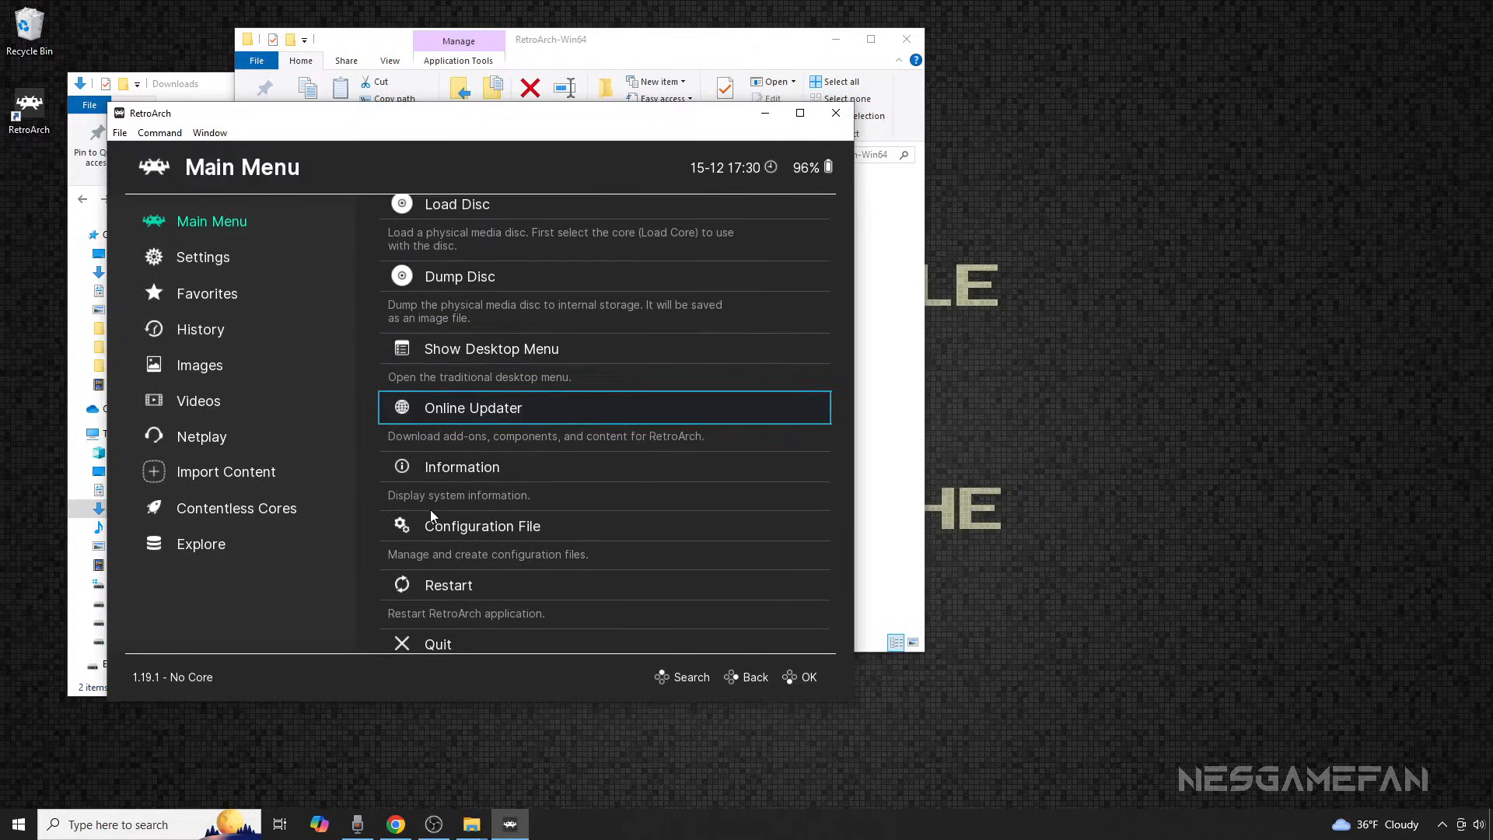
pyautogui.click(603, 407)
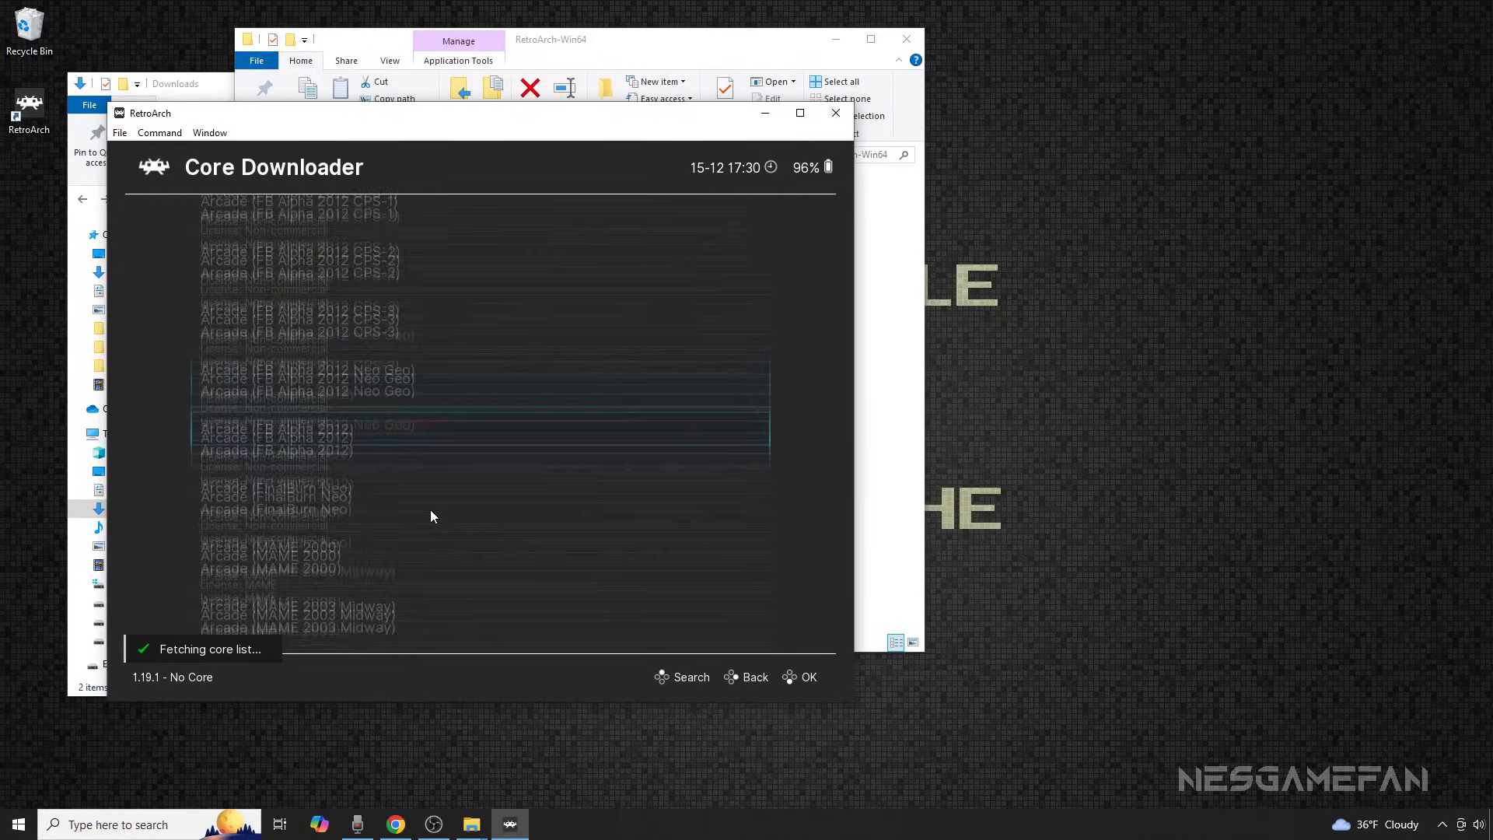
pyautogui.scroll(-3)
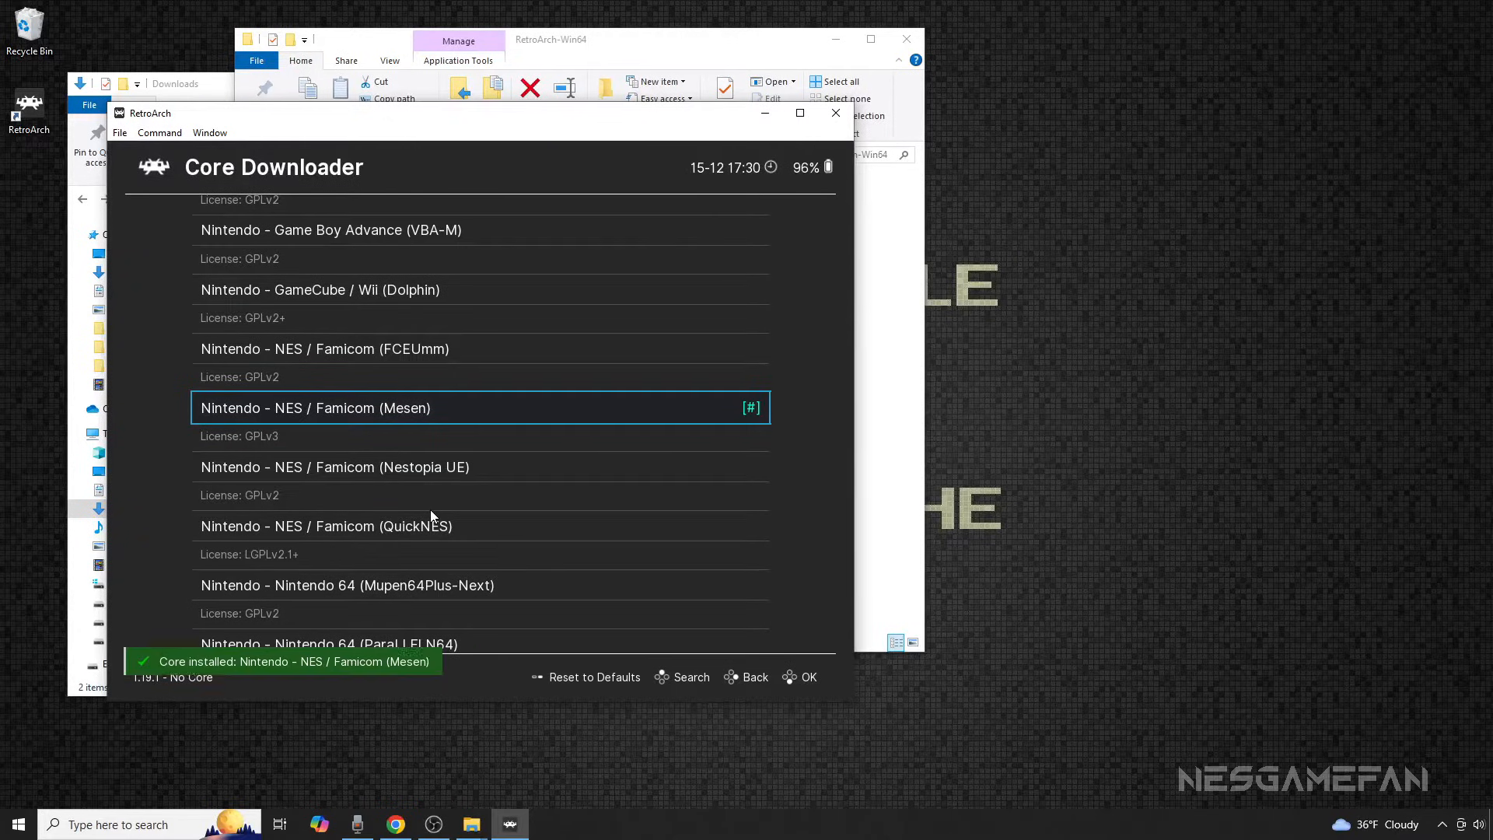
pyautogui.click(754, 677)
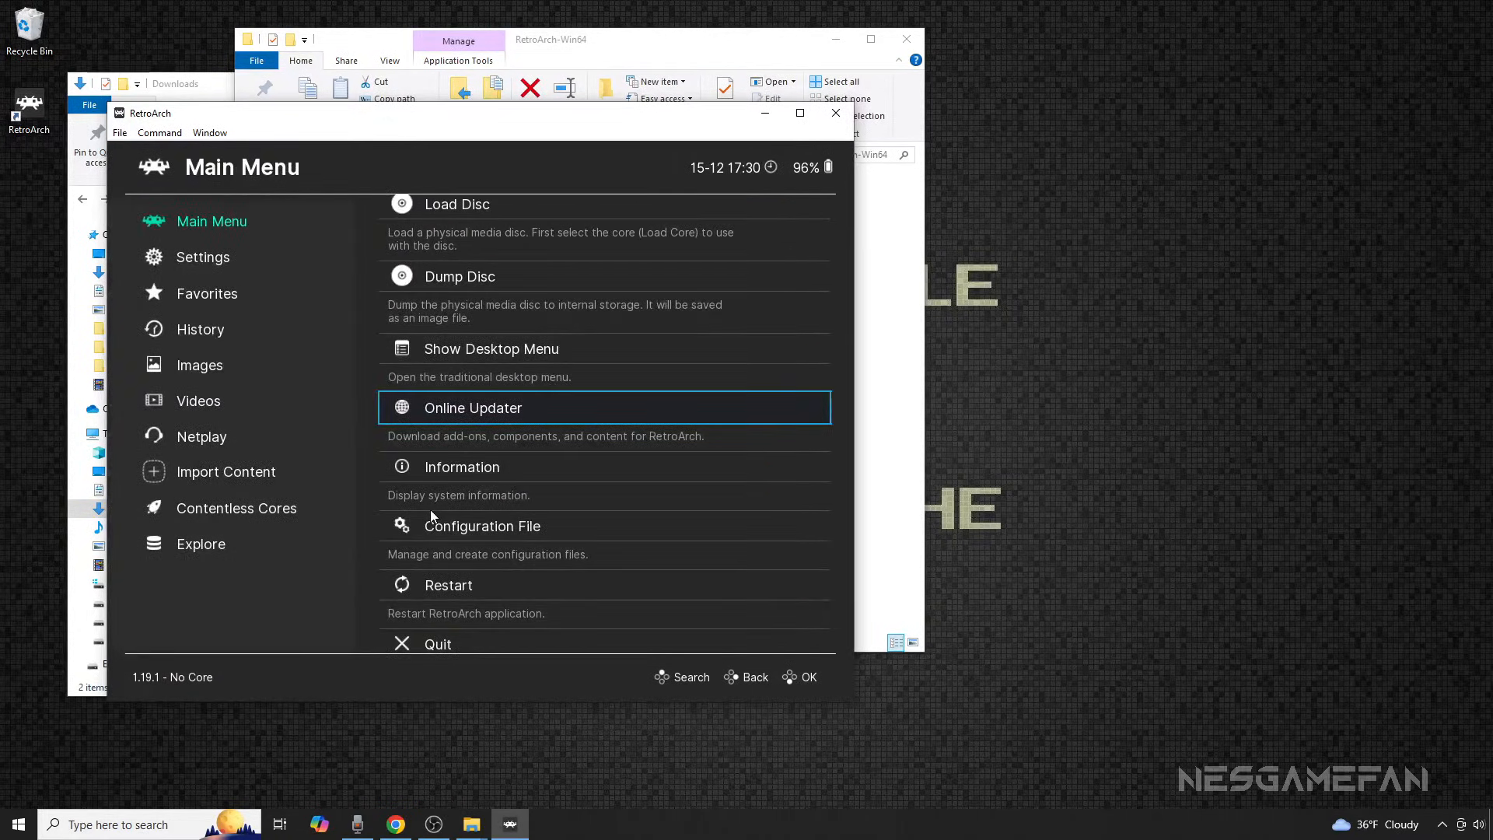
# Step: Load C:\Roms\ZeldaRemastered.nes through Load Content so it starts with the Mesen core
pyautogui.scroll(3)
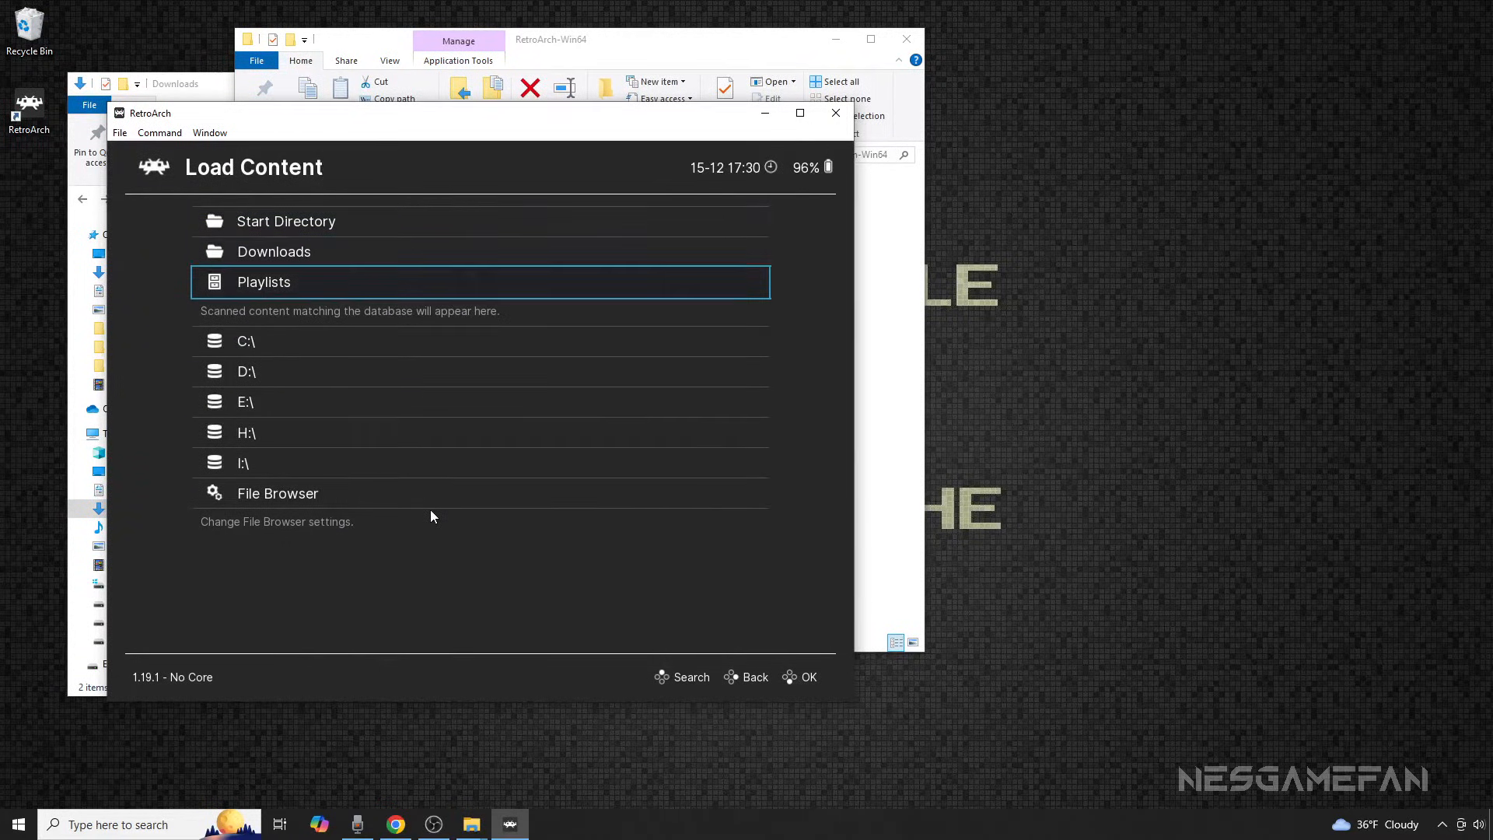
pyautogui.click(246, 340)
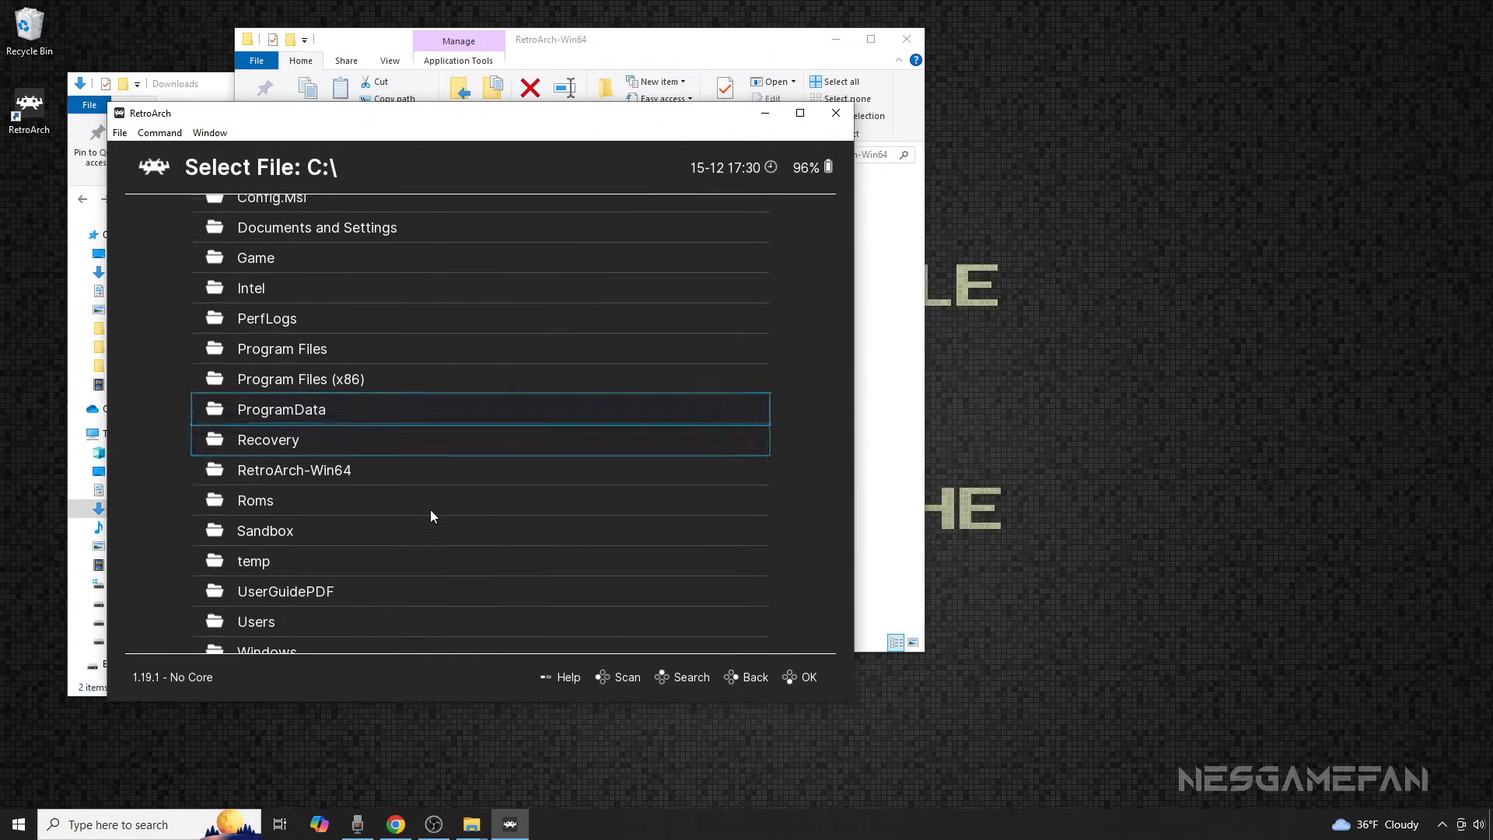
pyautogui.doubleClick(253, 499)
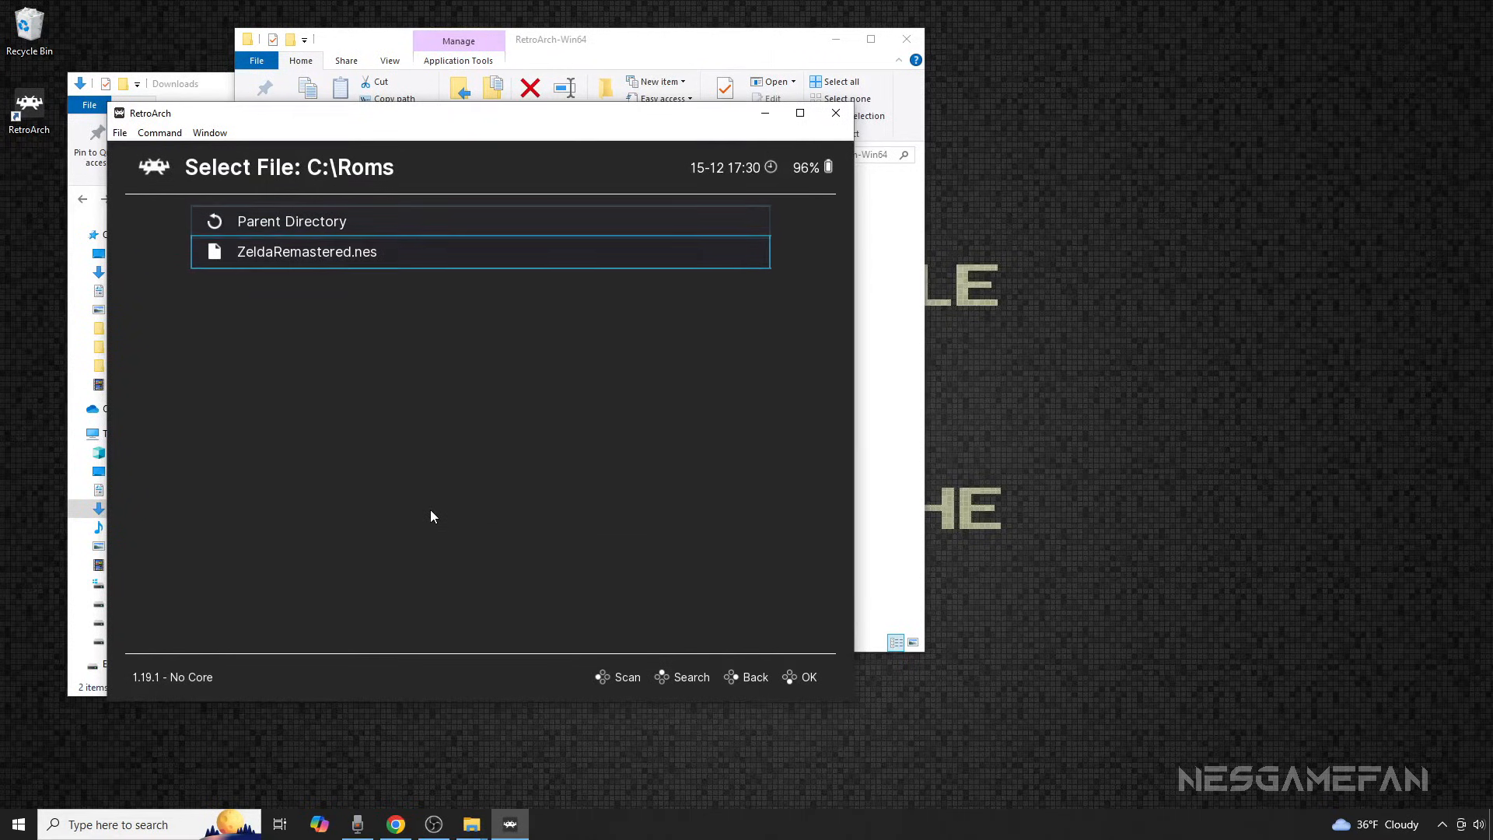
pyautogui.doubleClick(307, 252)
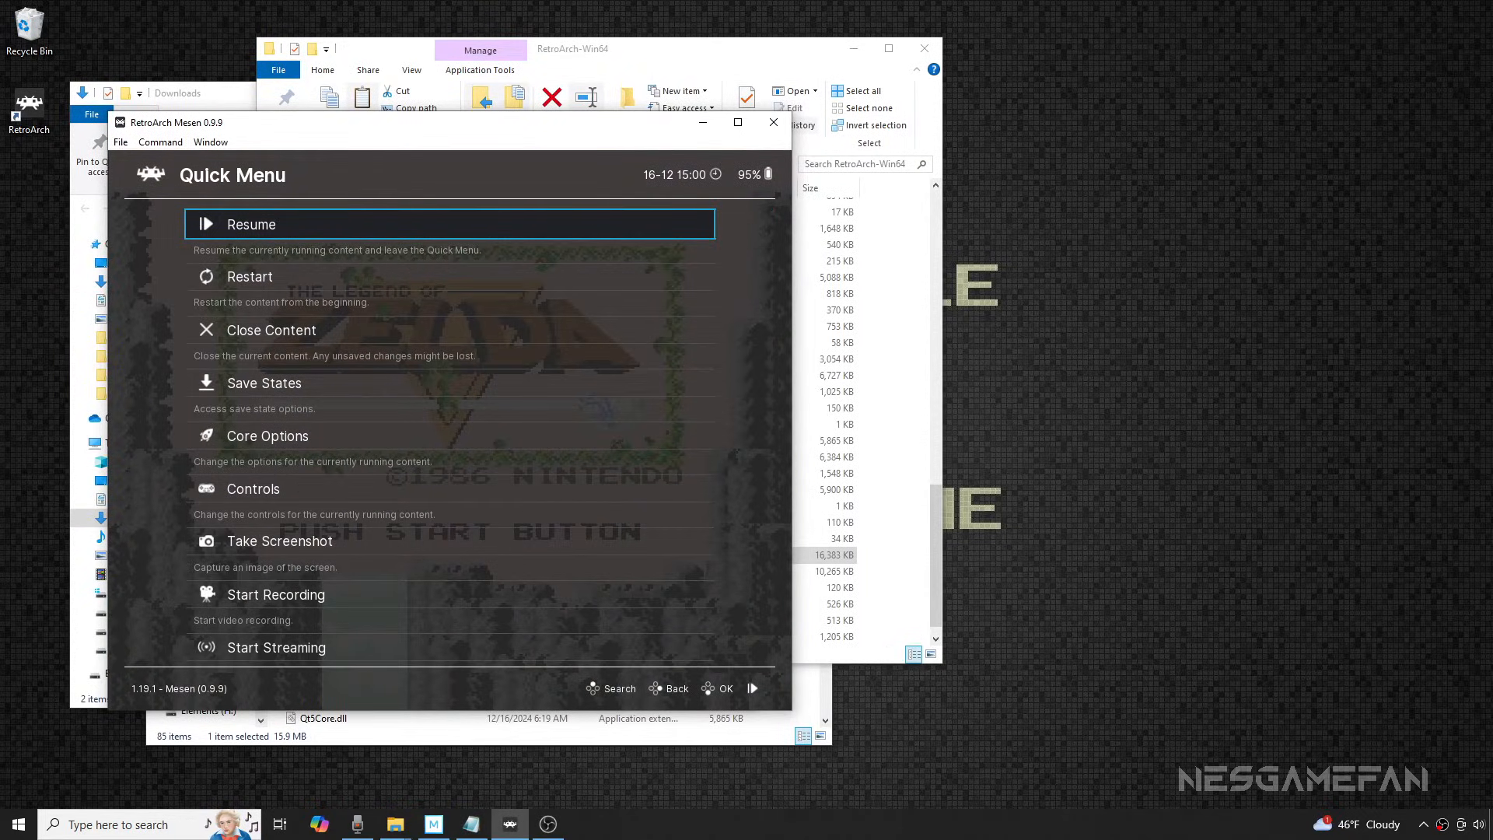
# Step: Set Enable HD Packs to ON in the Mesen core's Video options, then return toward Settings
pyautogui.click(267, 435)
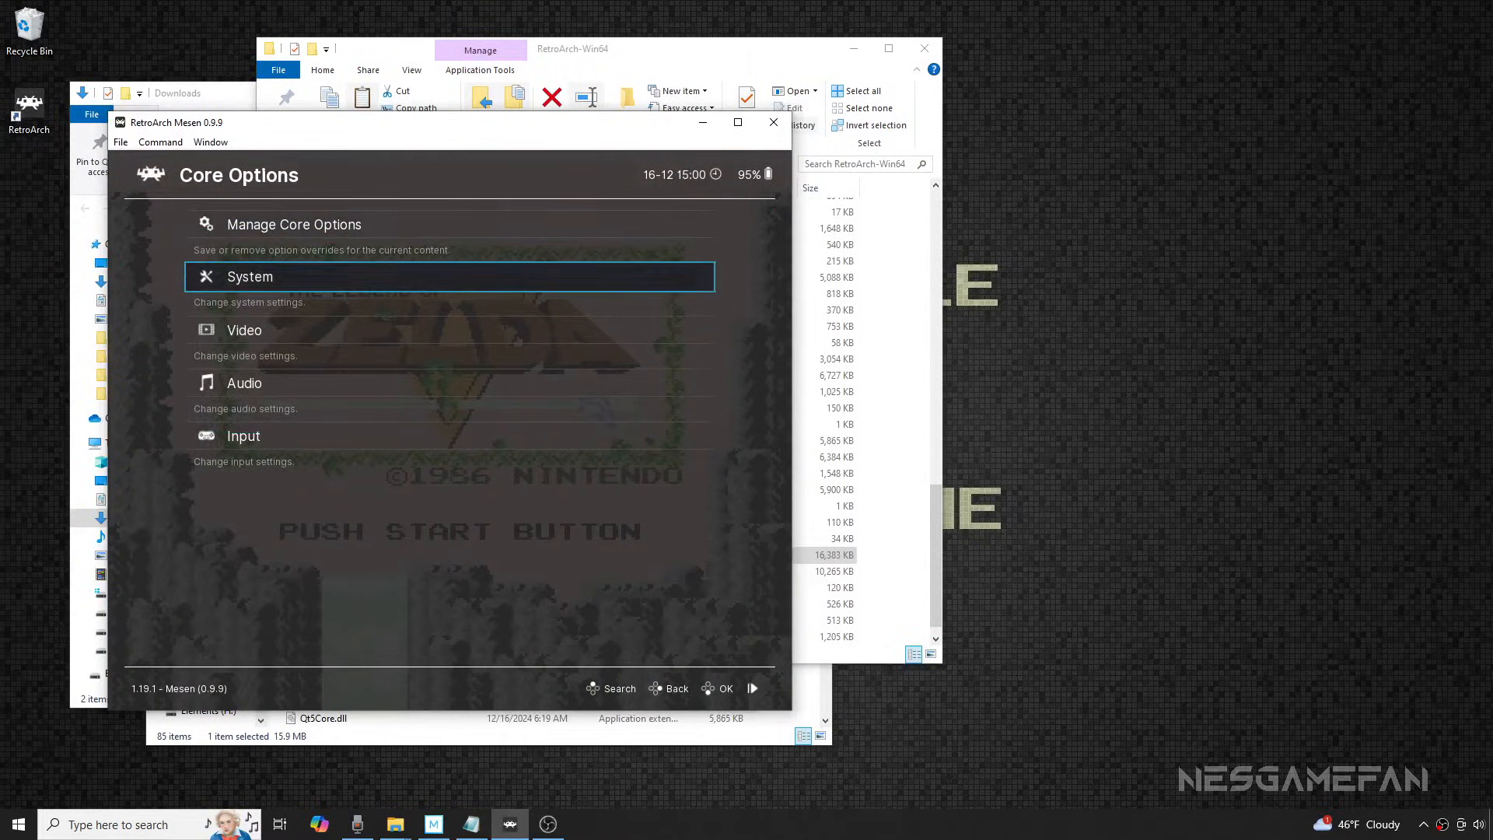
pyautogui.click(245, 330)
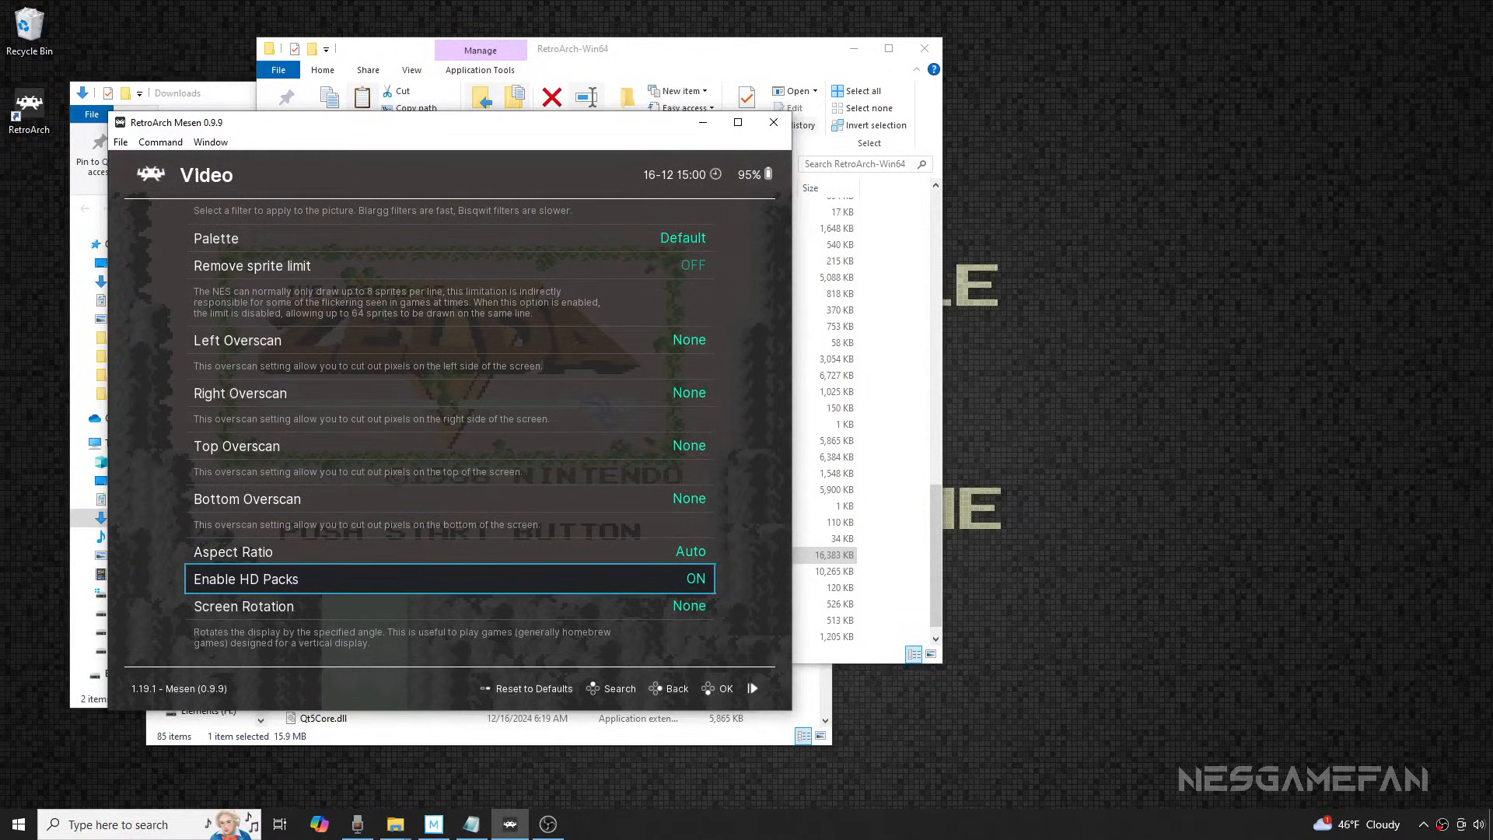
pyautogui.click(676, 687)
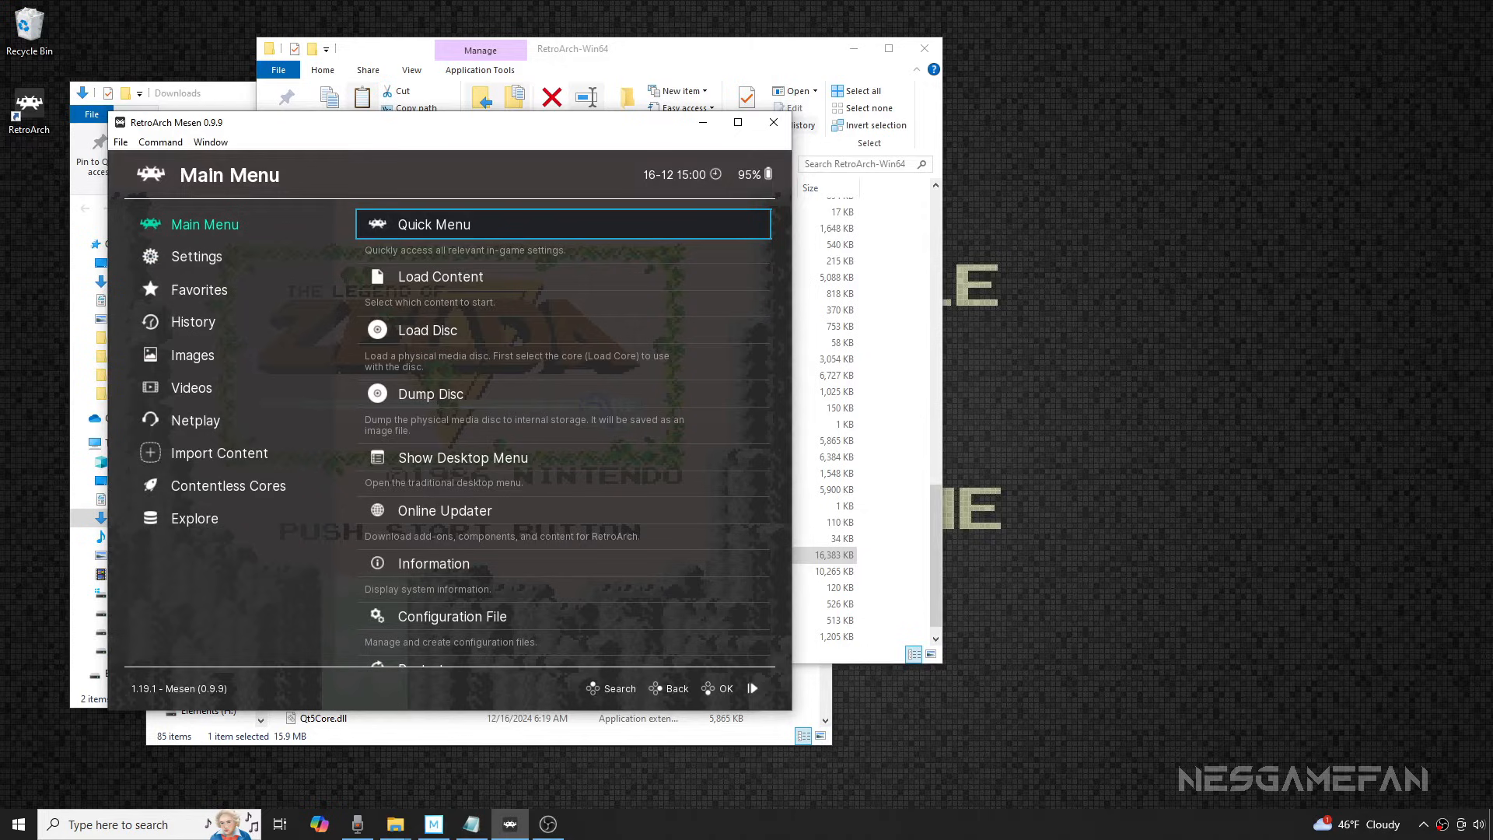
pyautogui.click(196, 257)
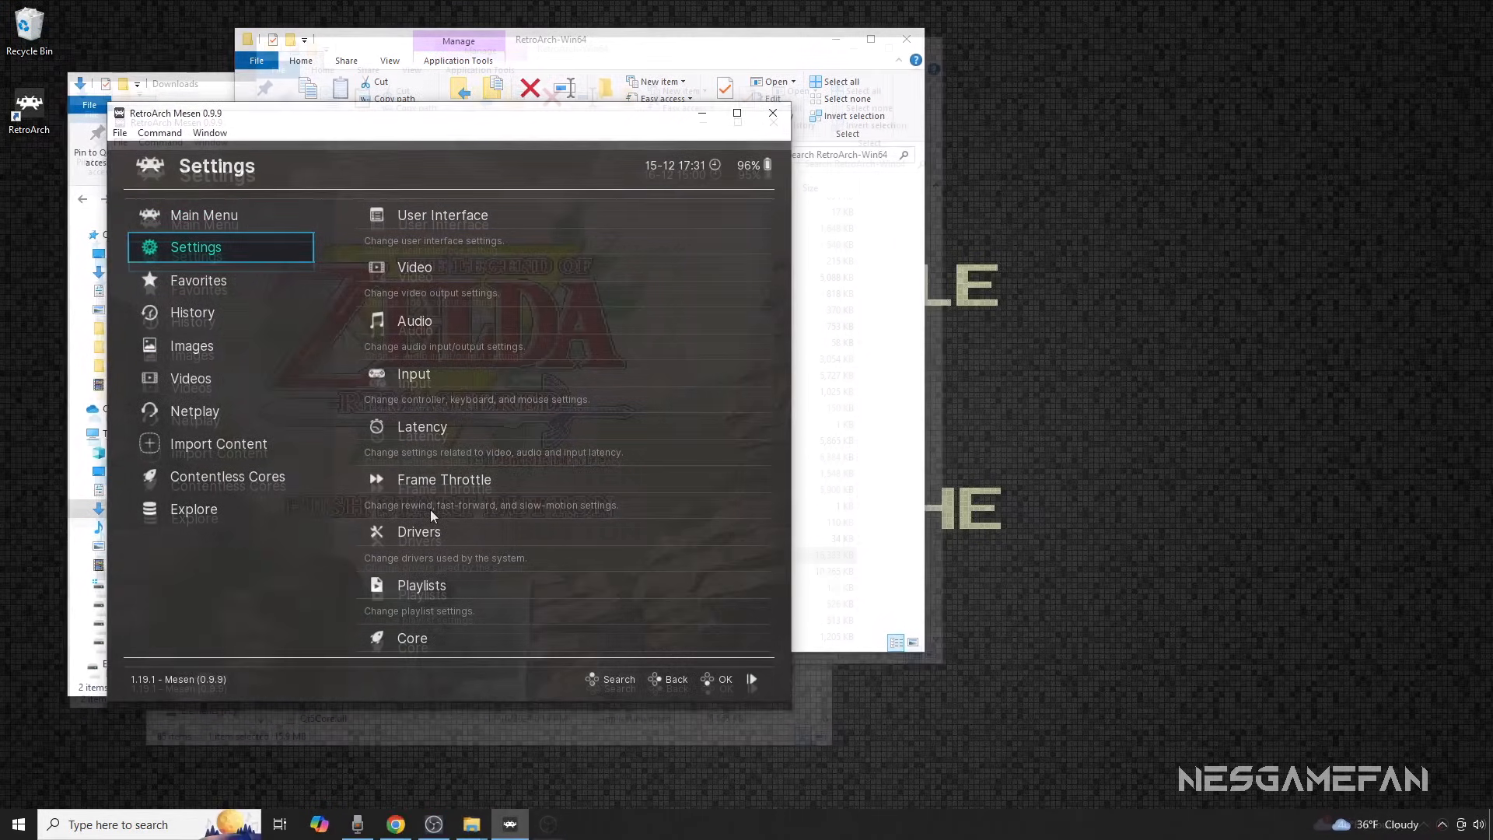
# Step: Turn Integer Scale ON under Video > Scaling and switch RetroArch to fullscreen
pyautogui.click(413, 266)
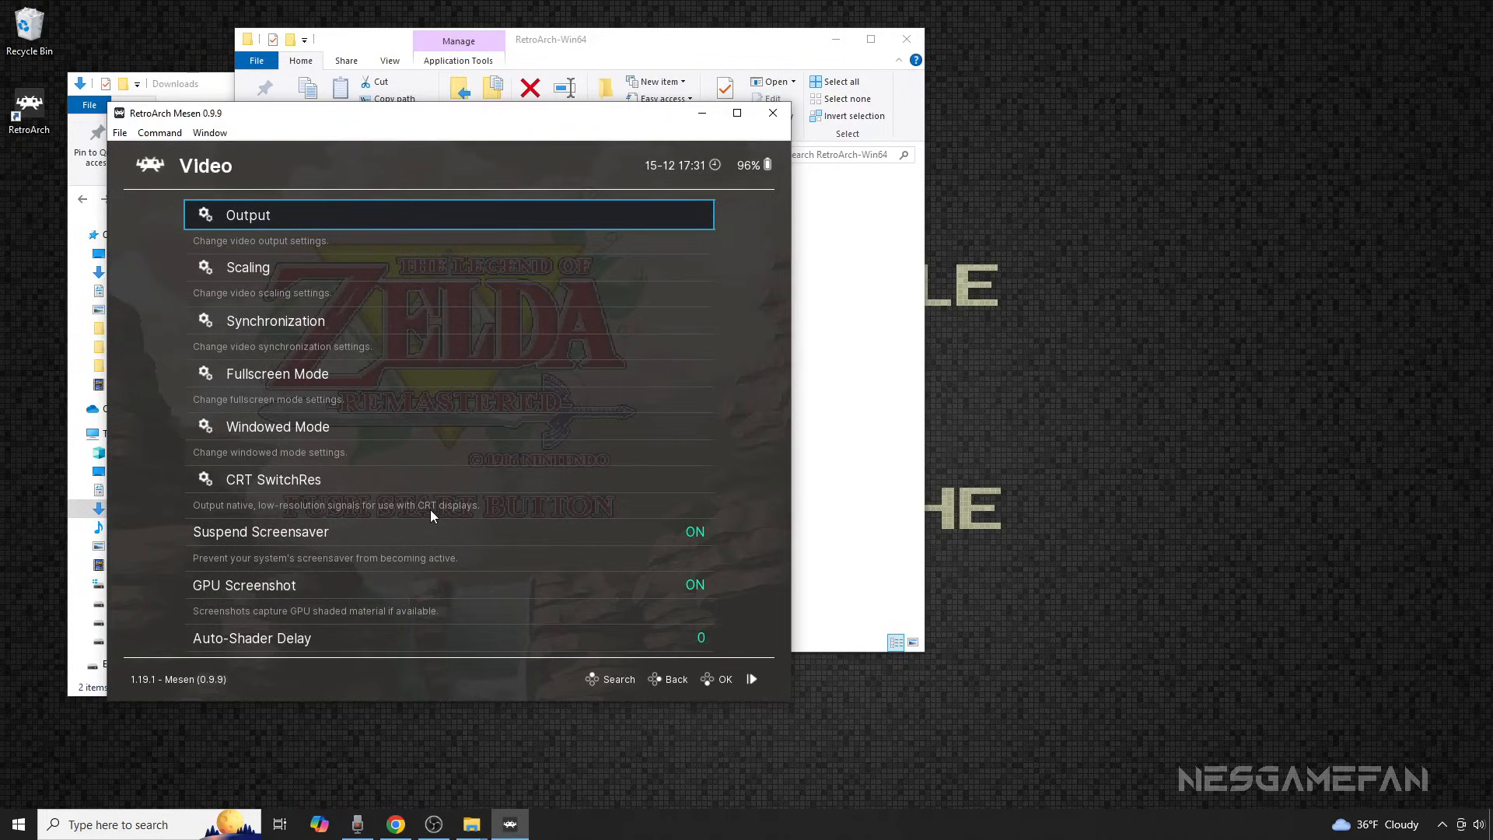
pyautogui.click(248, 266)
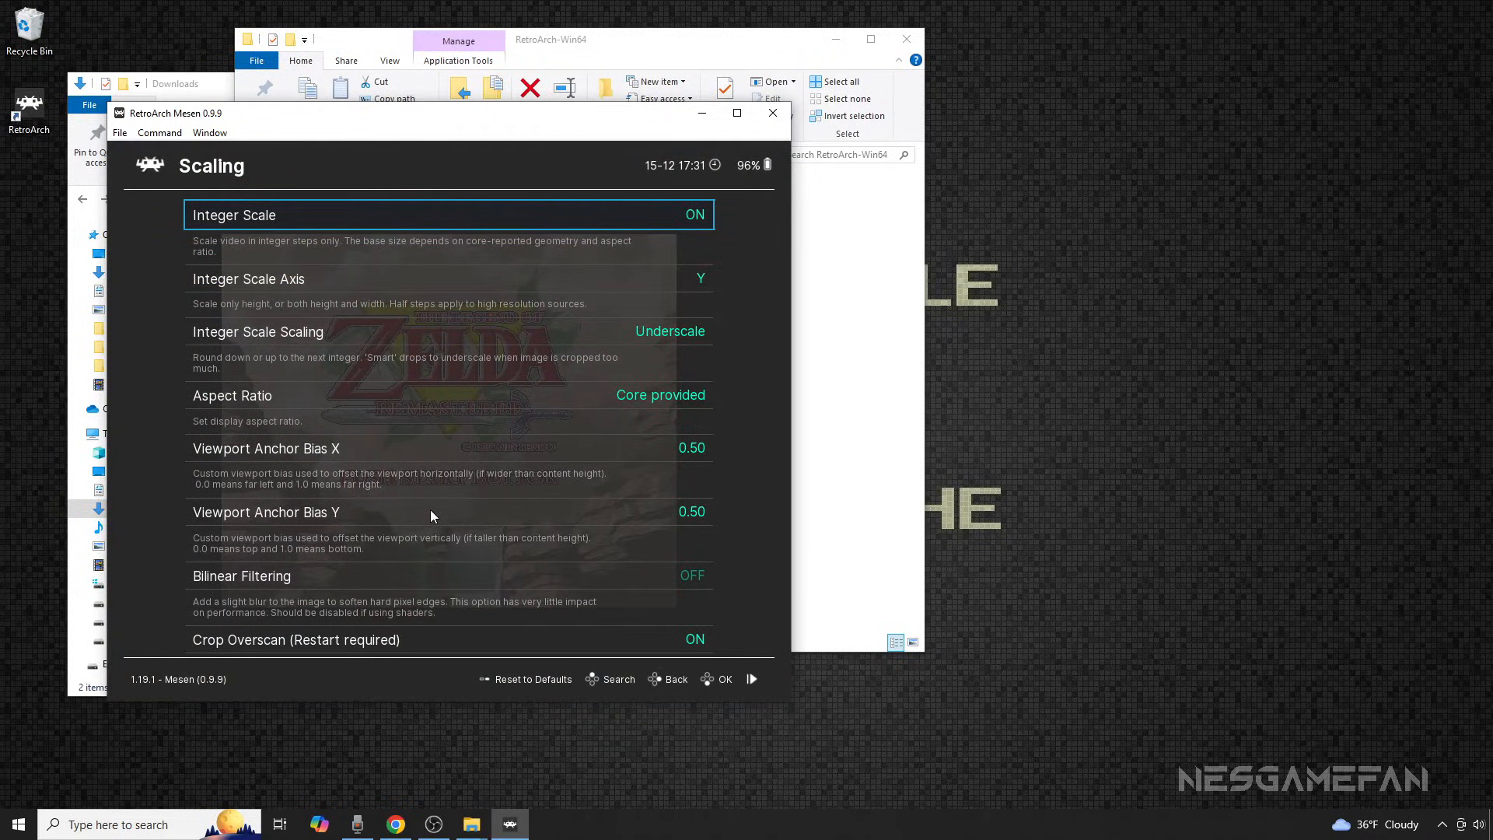
pyautogui.click(670, 679)
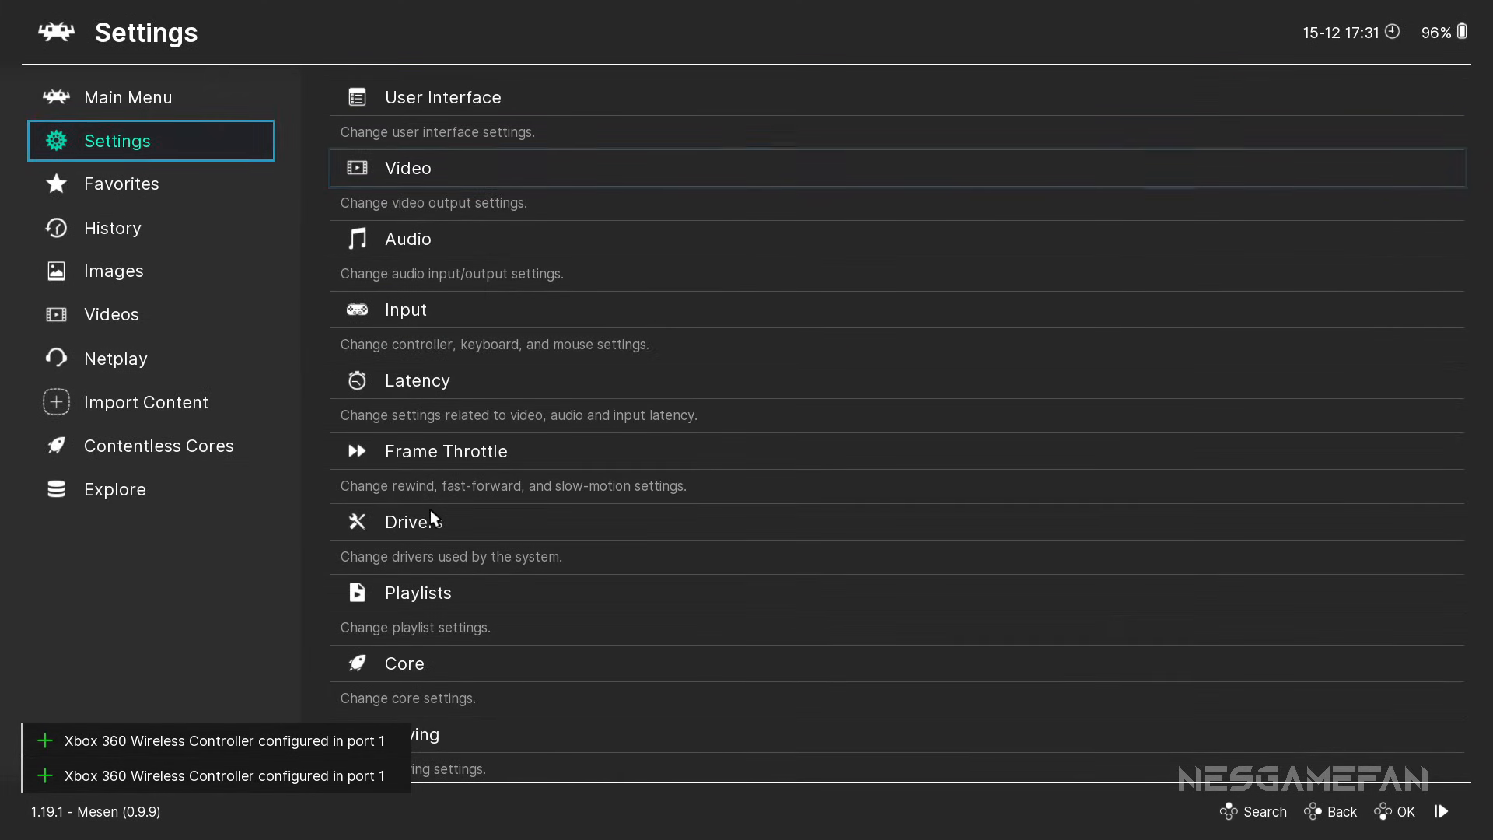
# Step: Resume the enhanced Zelda game and start past the HD title screen to Register Your Name
pyautogui.click(127, 97)
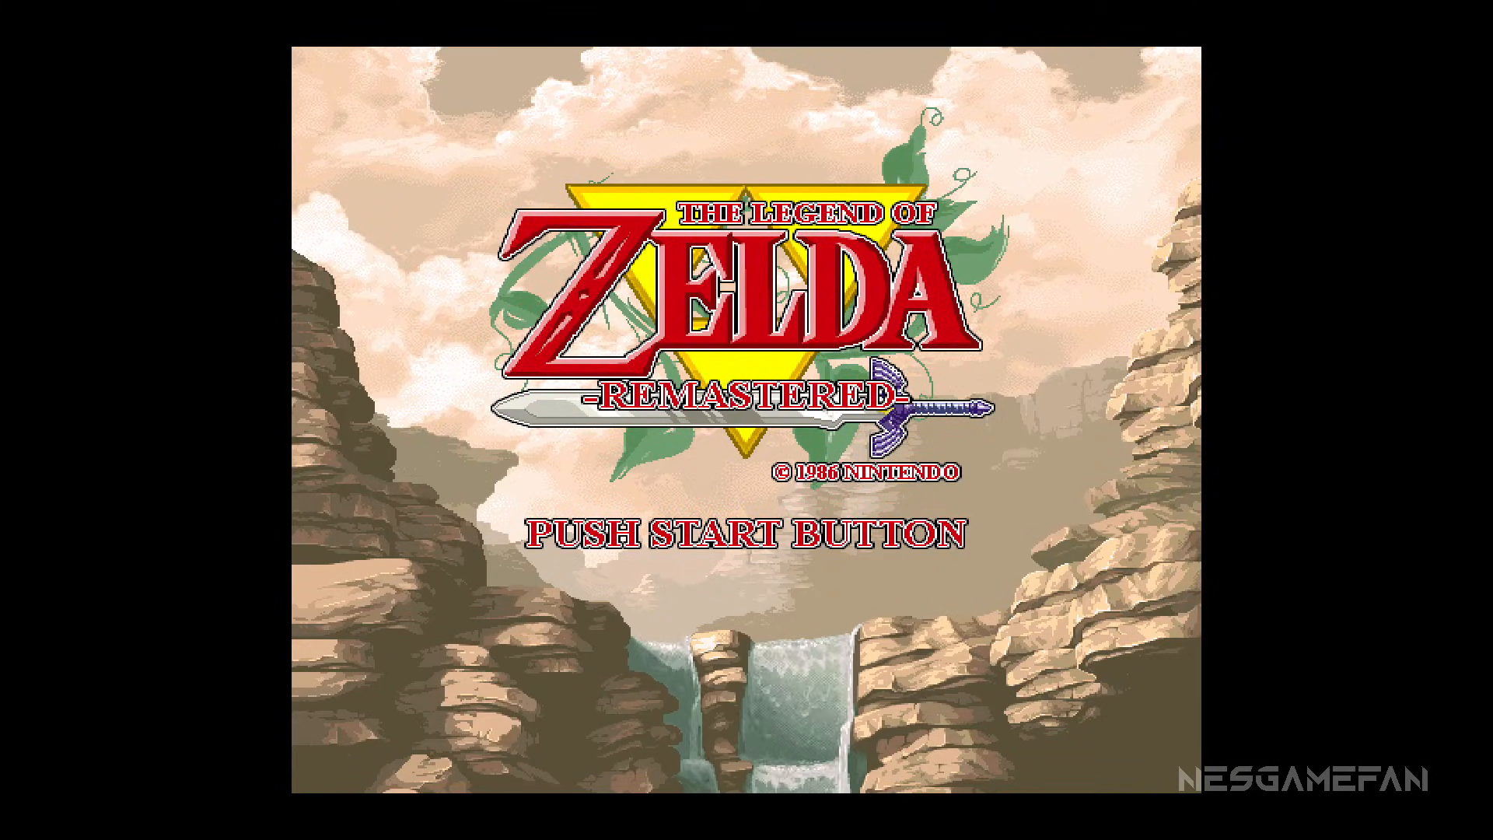
pyautogui.press('Return')
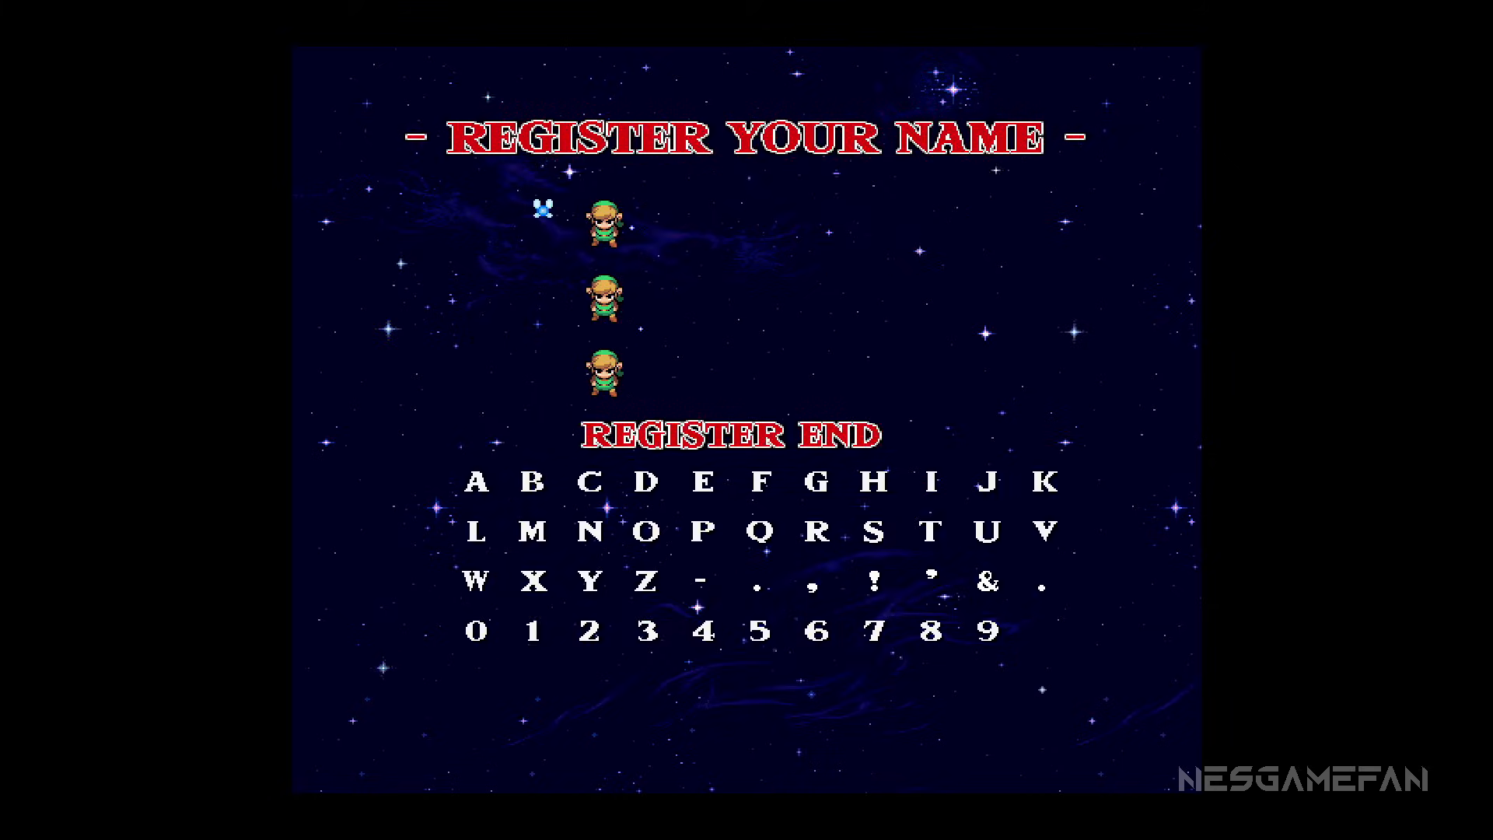